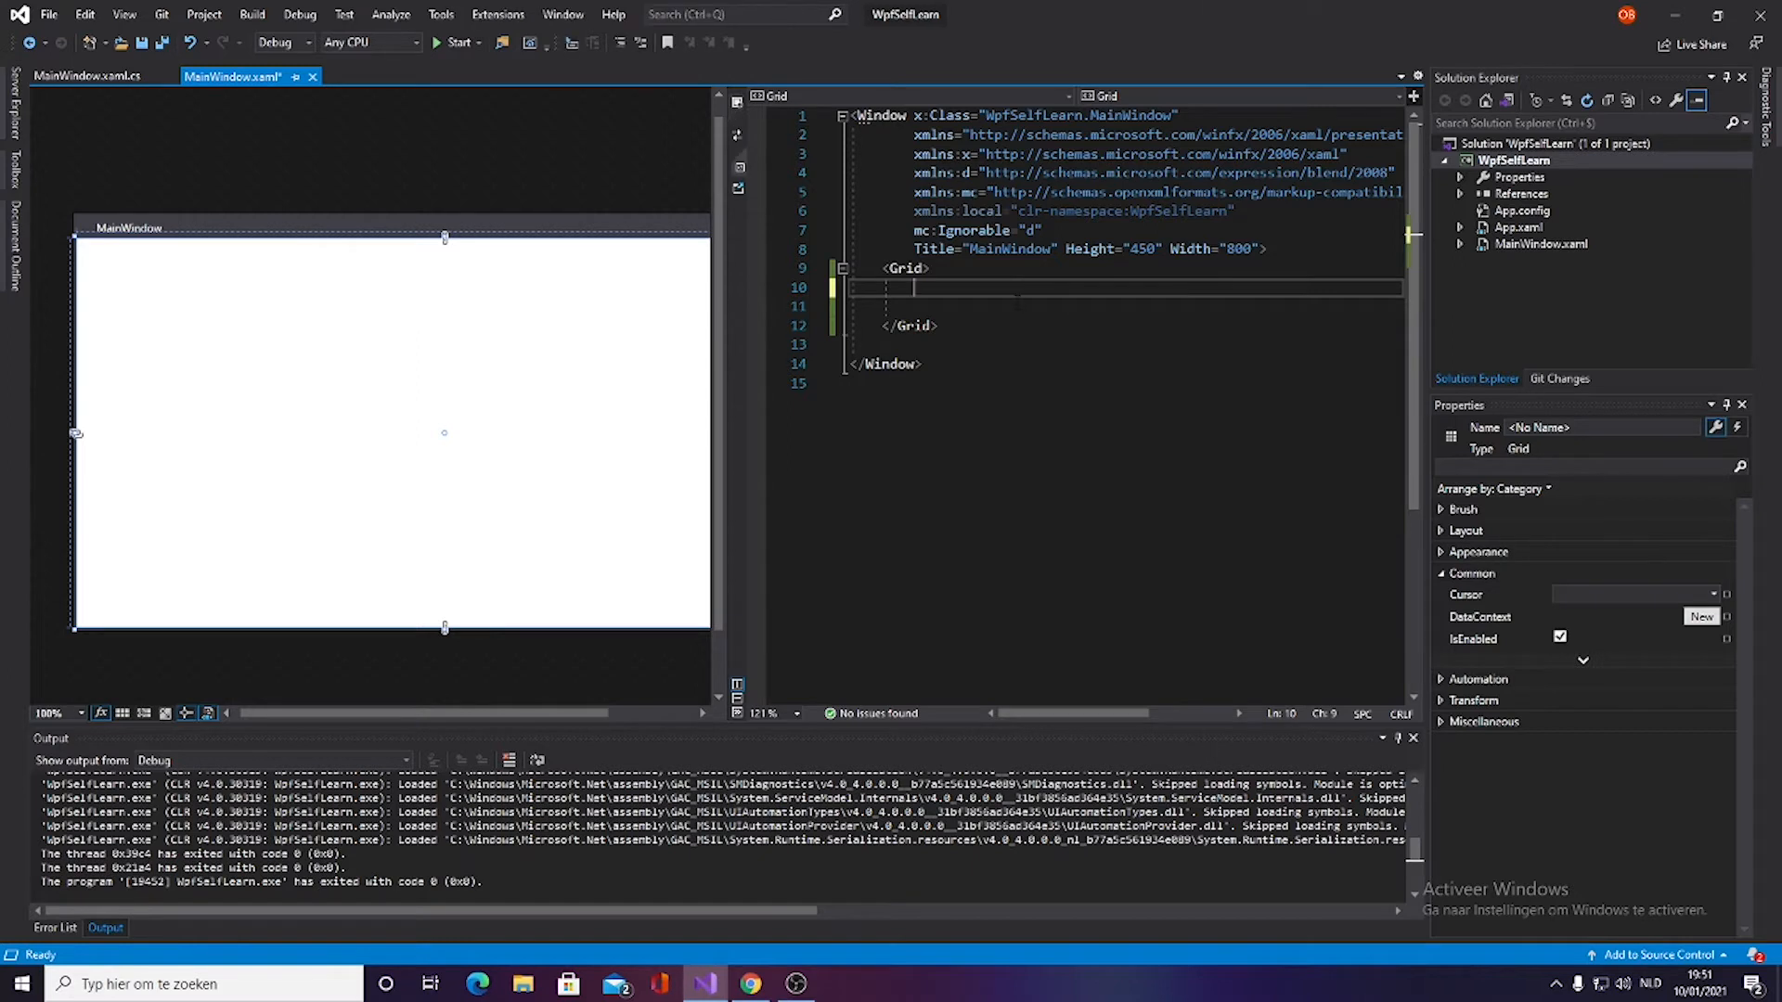
Step: Type <Menu inside the Grid of MainWindow.xaml so the closing </Menu> tag is inserted
{"action": "type", "text": "<"}
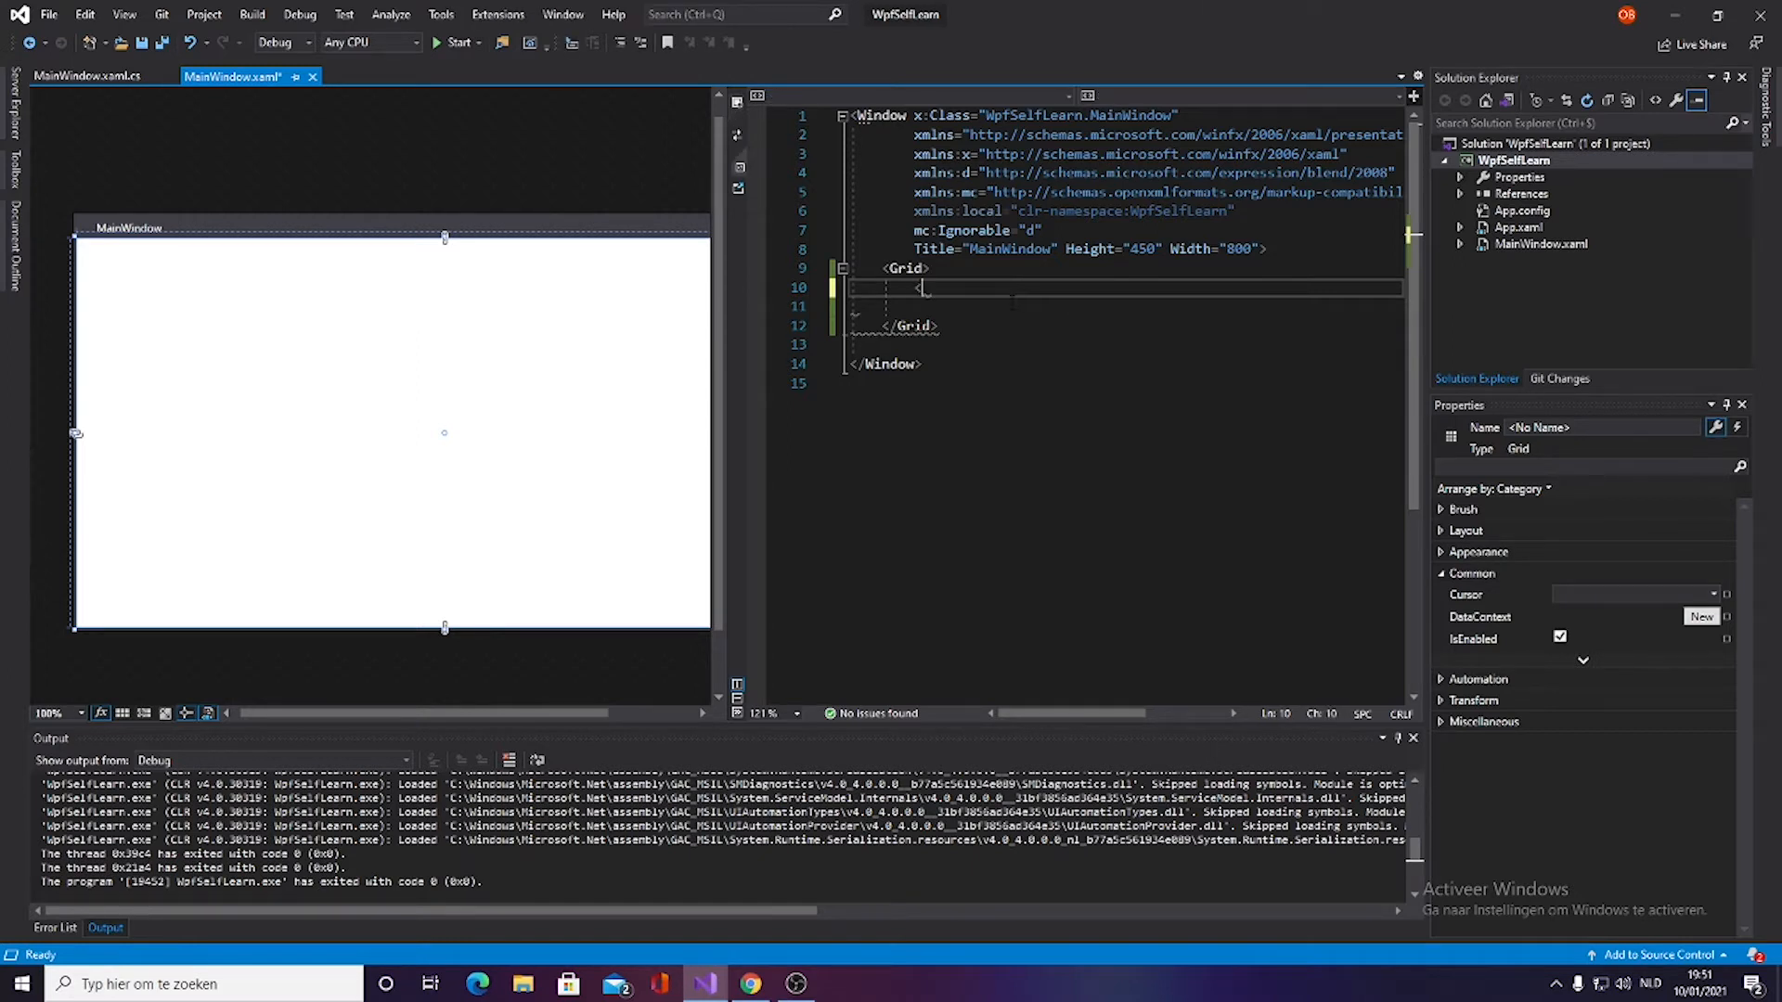
{"action": "type", "text": "menu"}
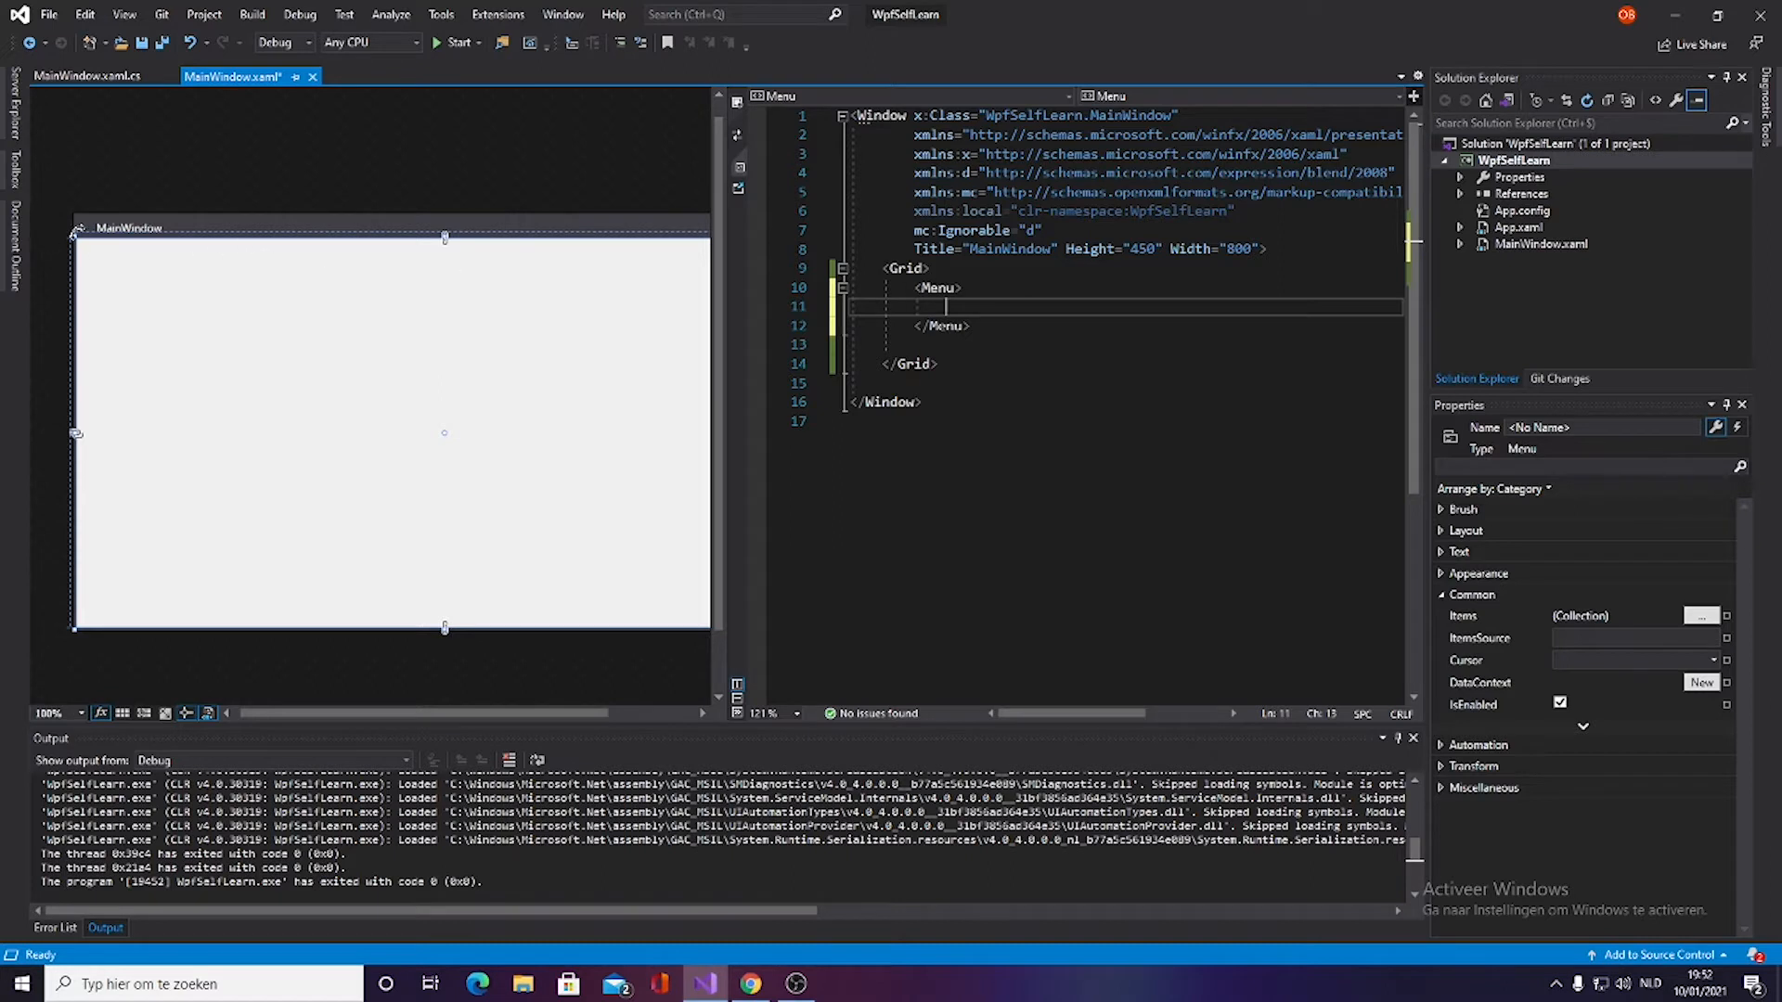
{"action": "mouse_move", "coordinate": [119, 361]}
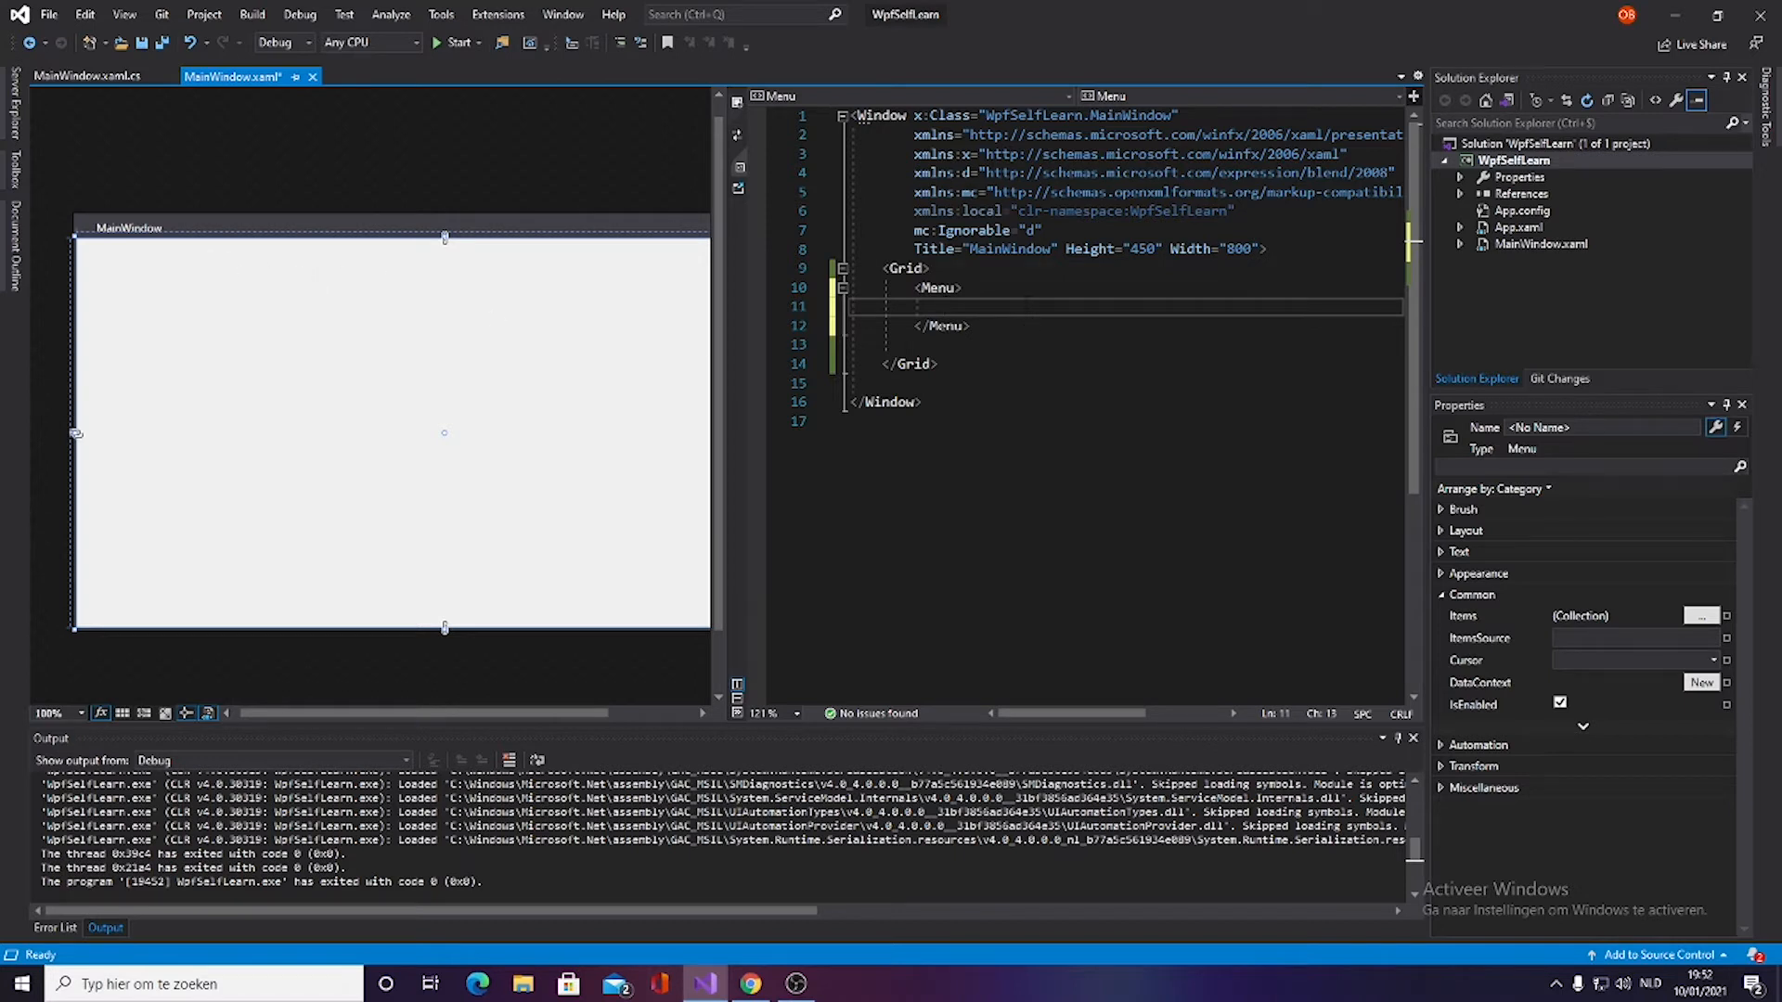
Step: Add three MenuItem elements inside the Menu, each with Header="File"
{"action": "type", "text": "<me"}
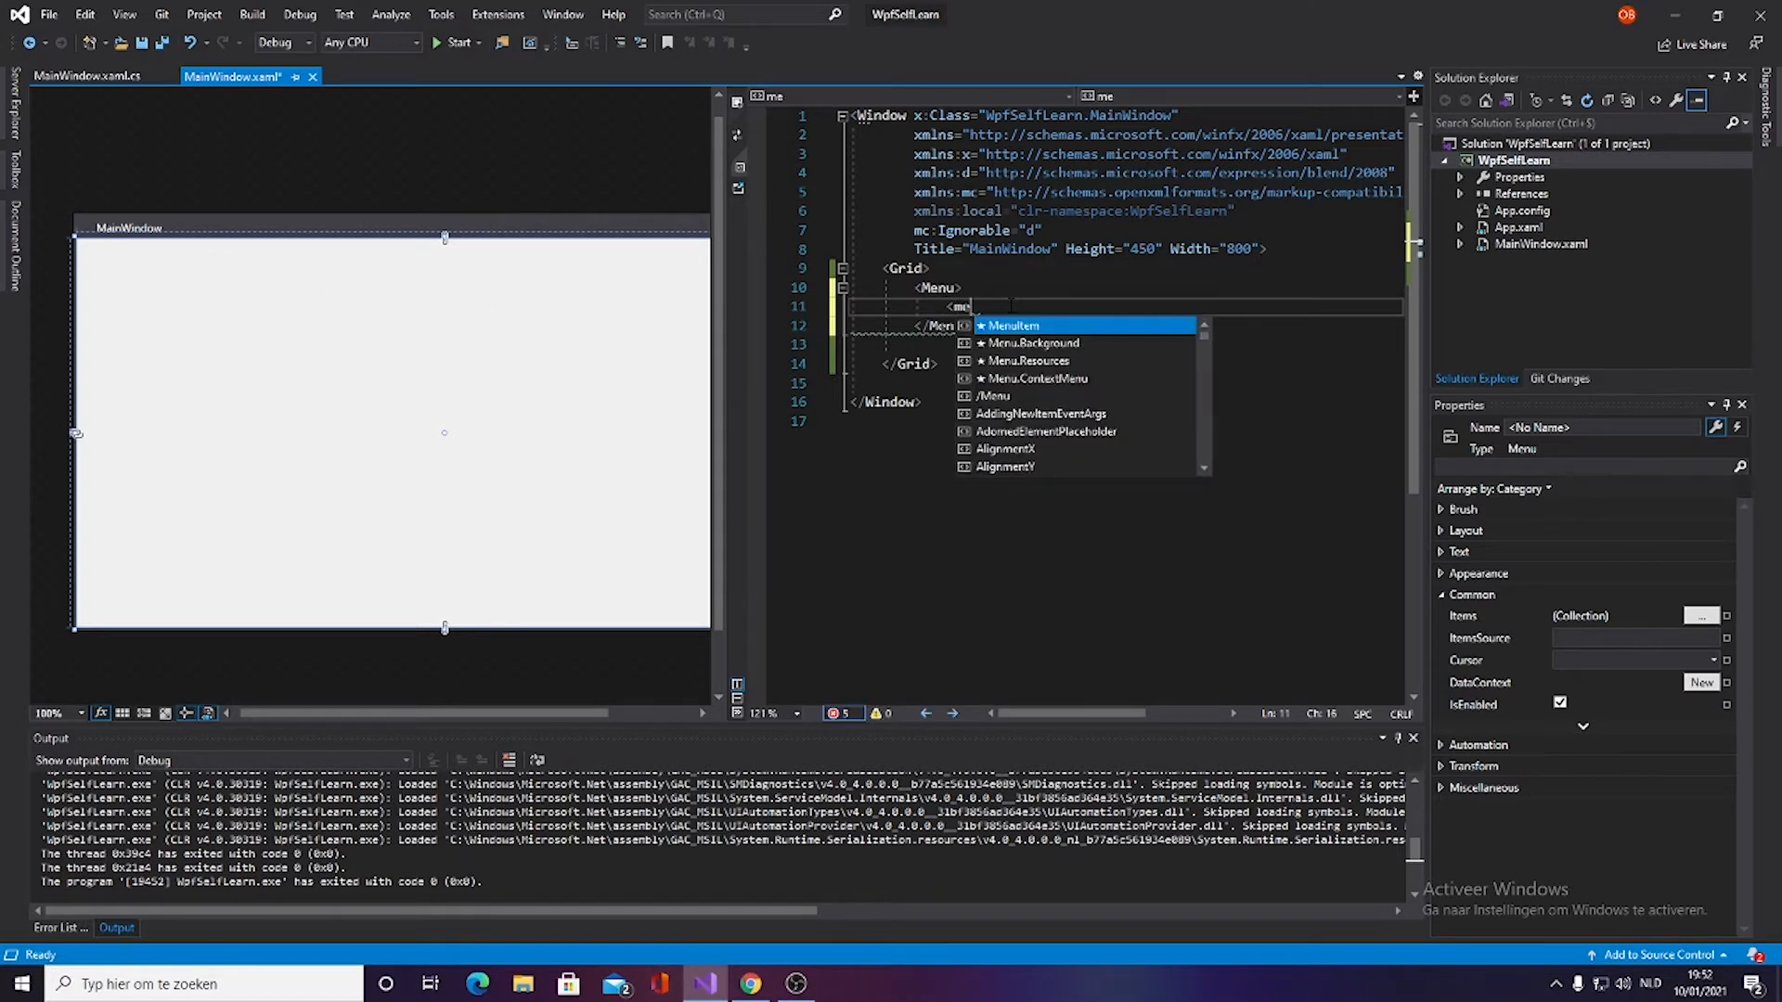
{"action": "type", "text": "u"}
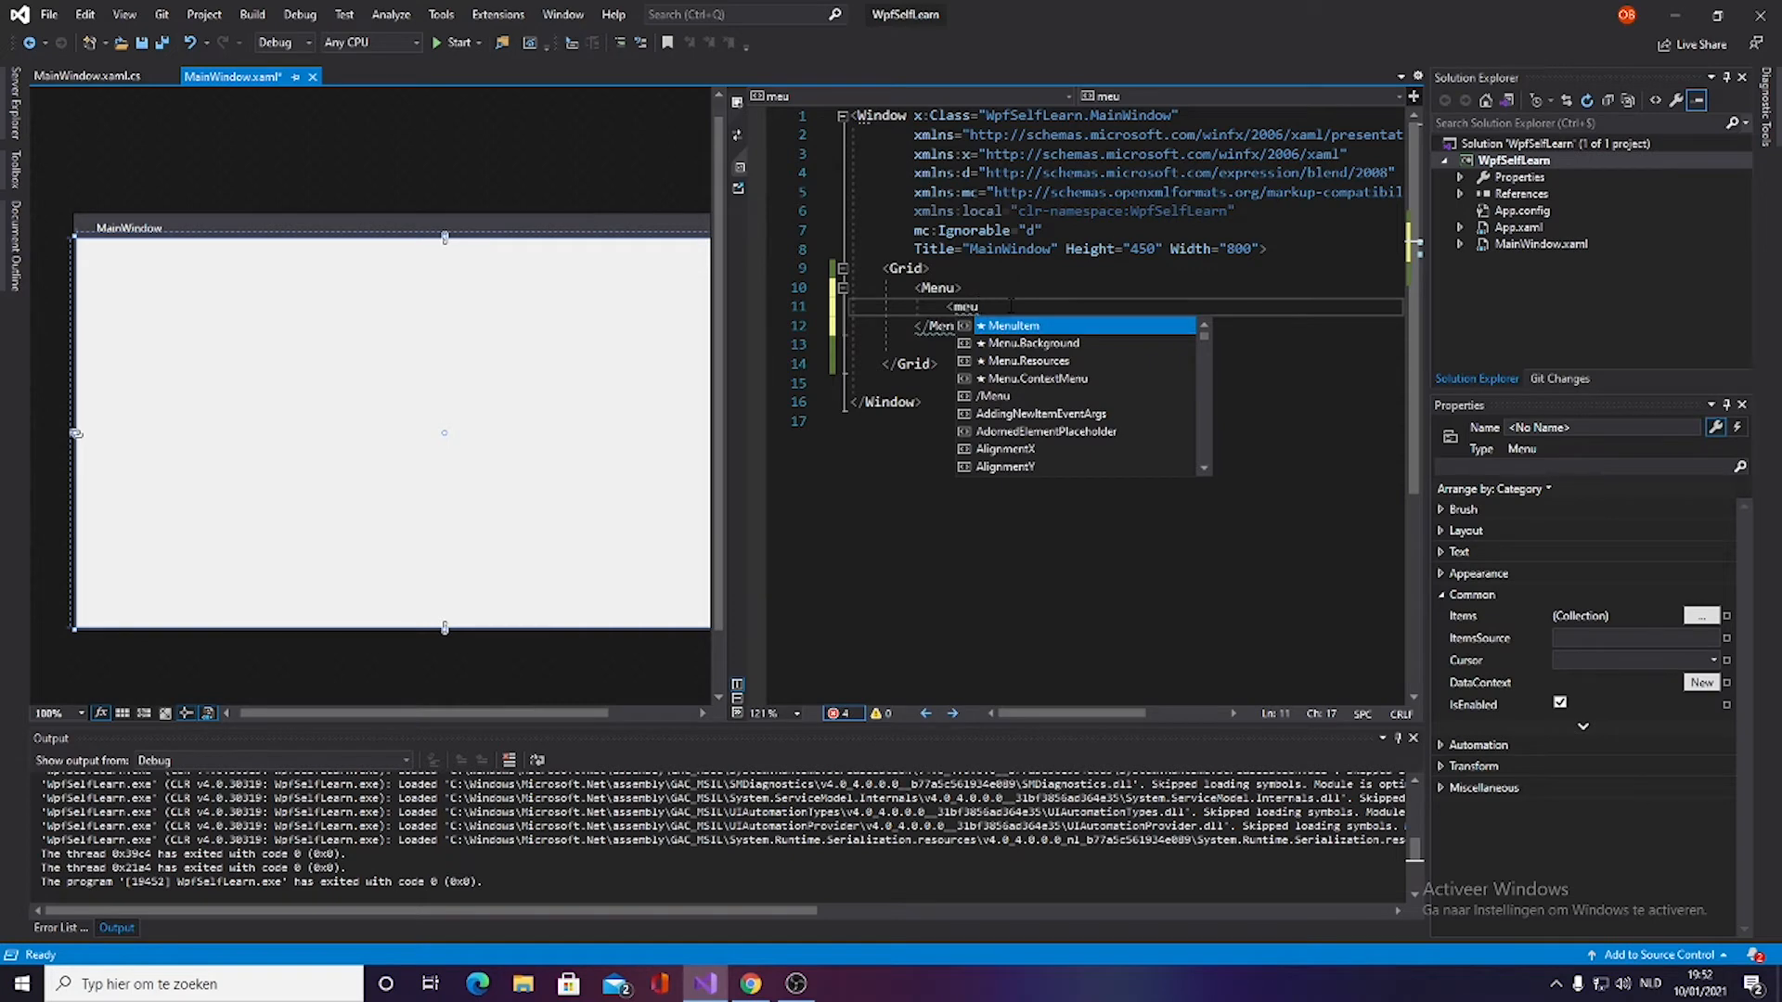
{"action": "key", "text": "Tab"}
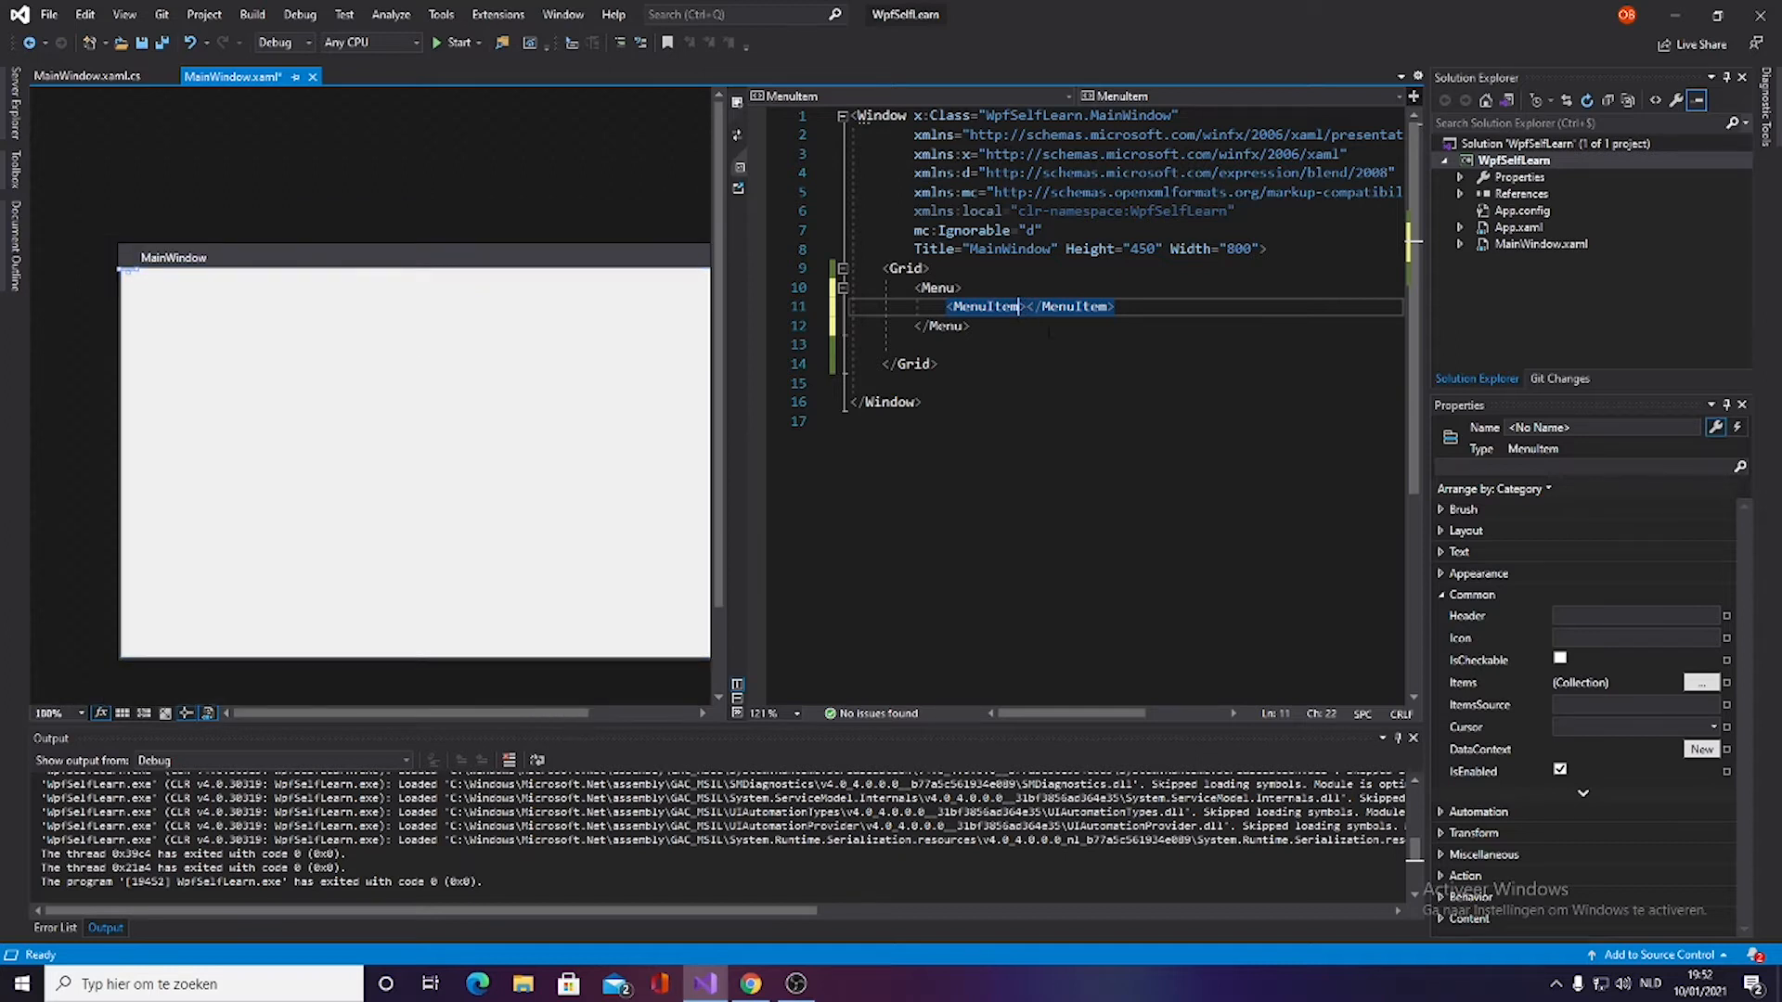
{"action": "type", "text": "HE"}
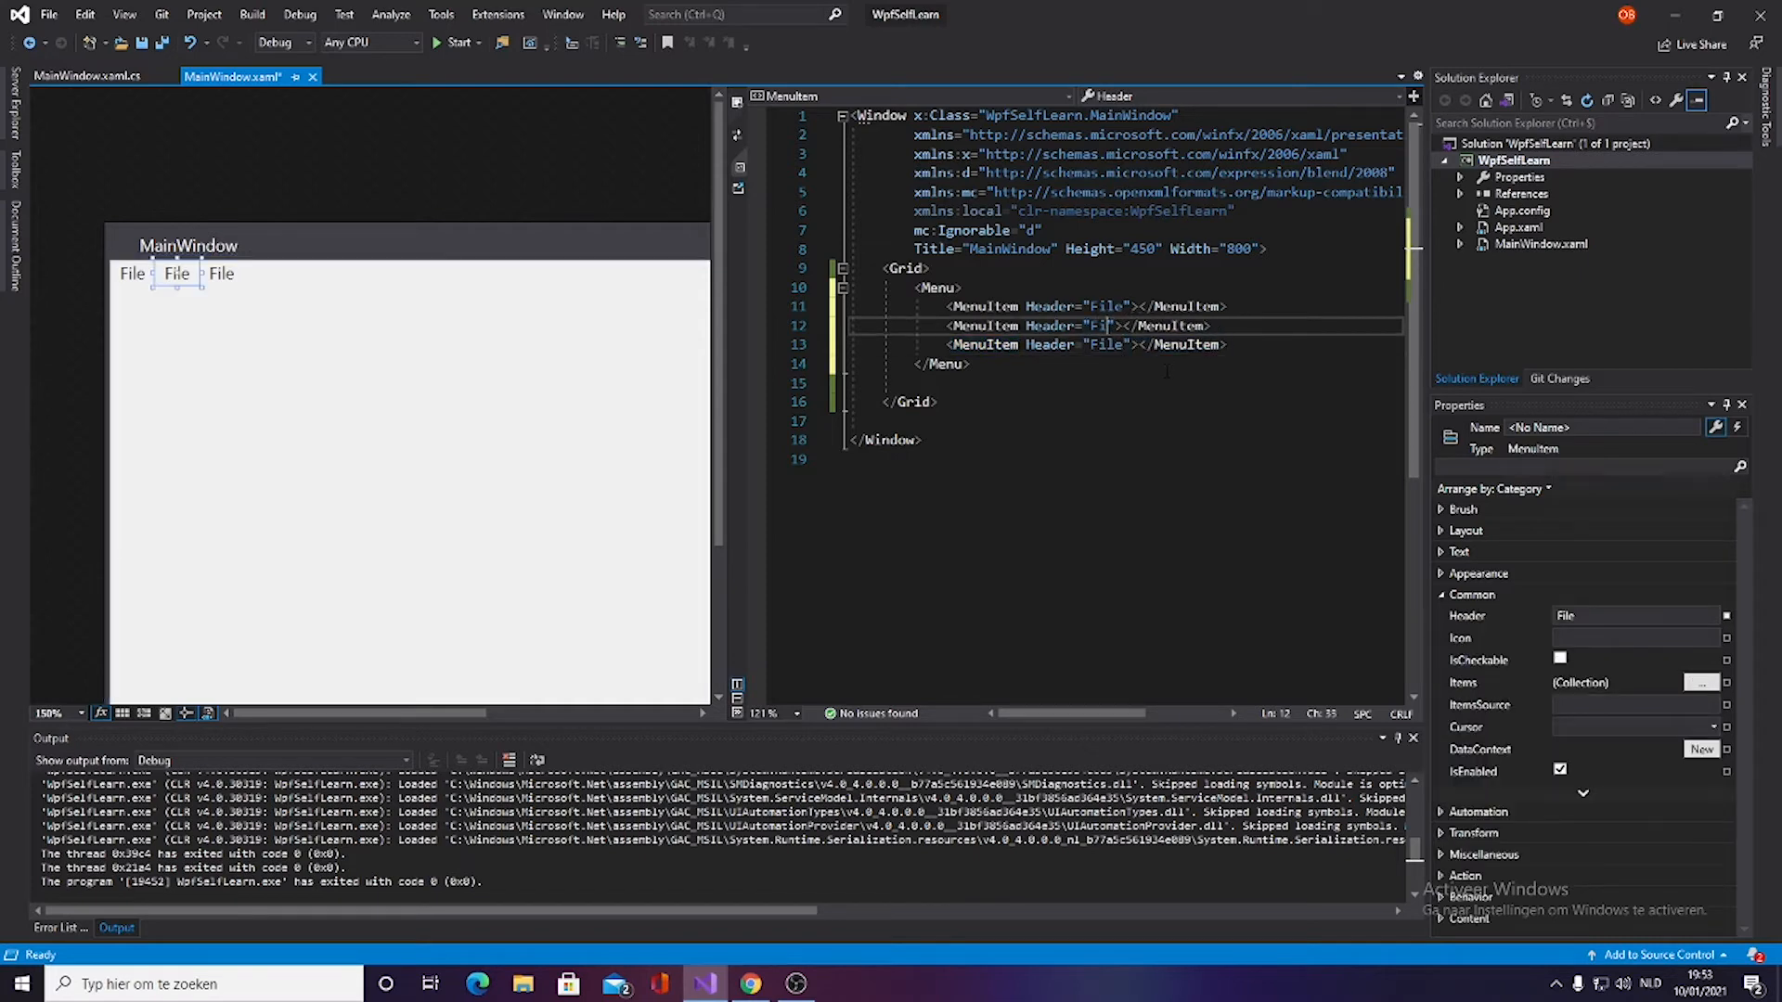
Step: Change the second and third MenuItem headers to Edit and View
{"action": "type", "text": "Edit"}
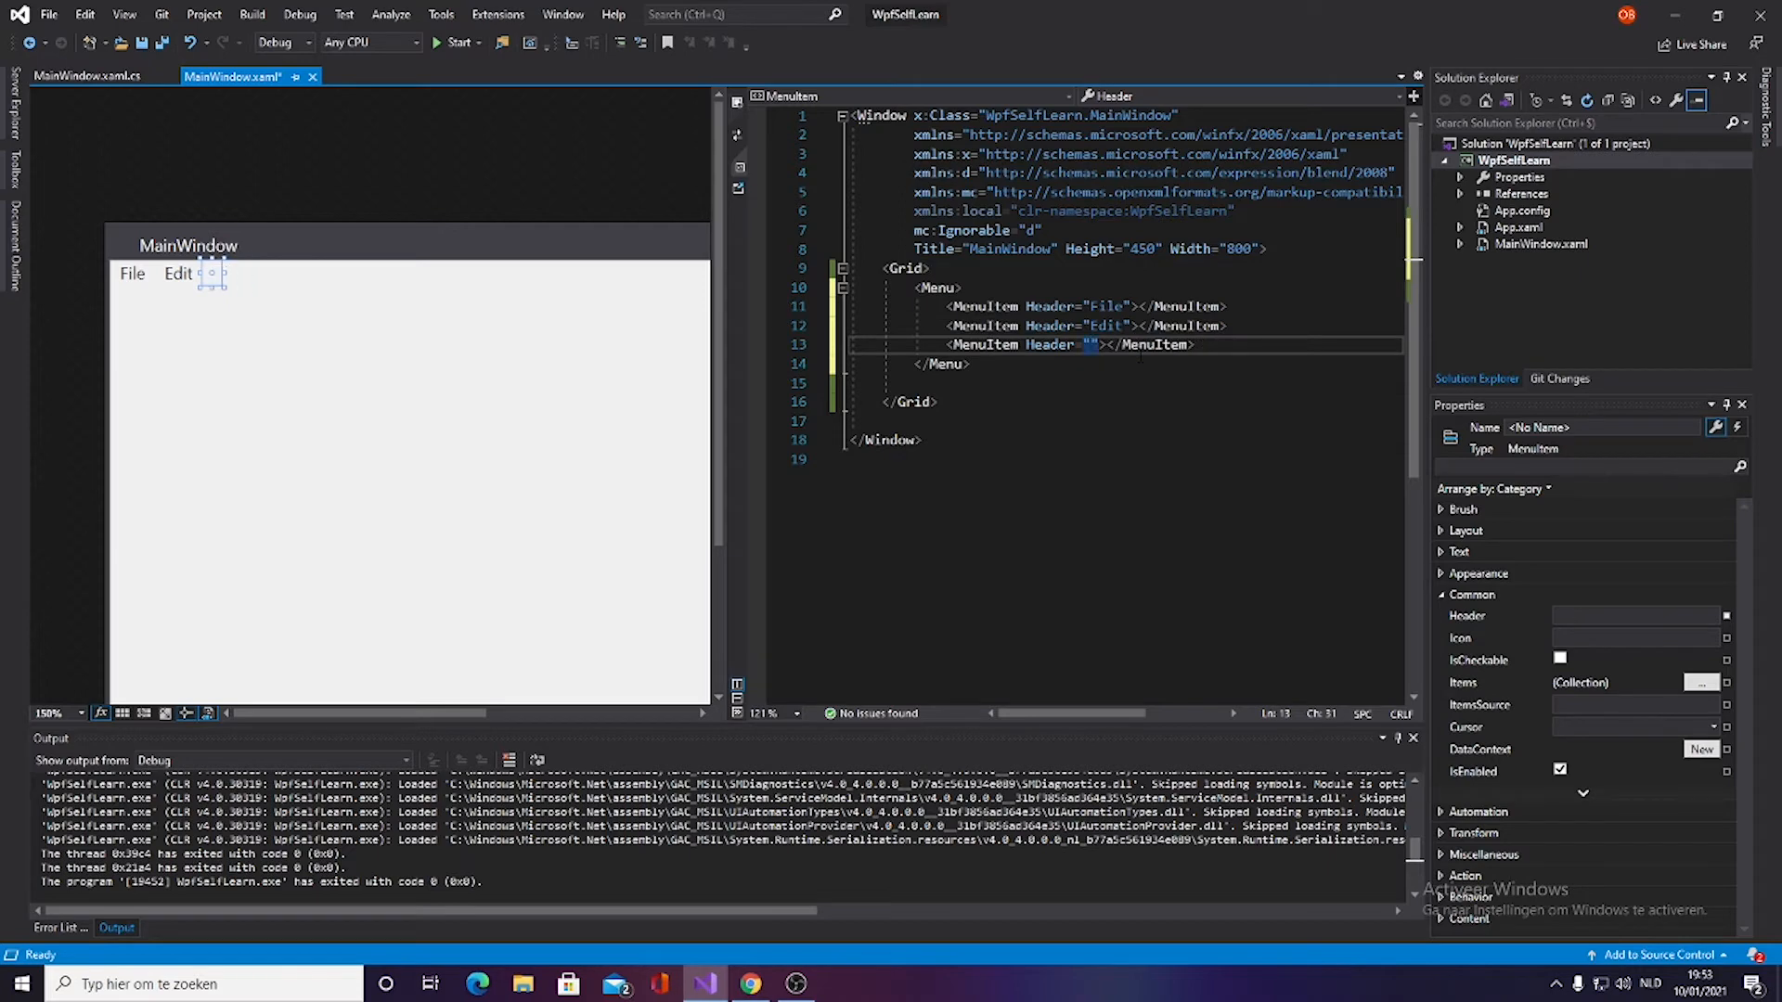
{"action": "type", "text": "View"}
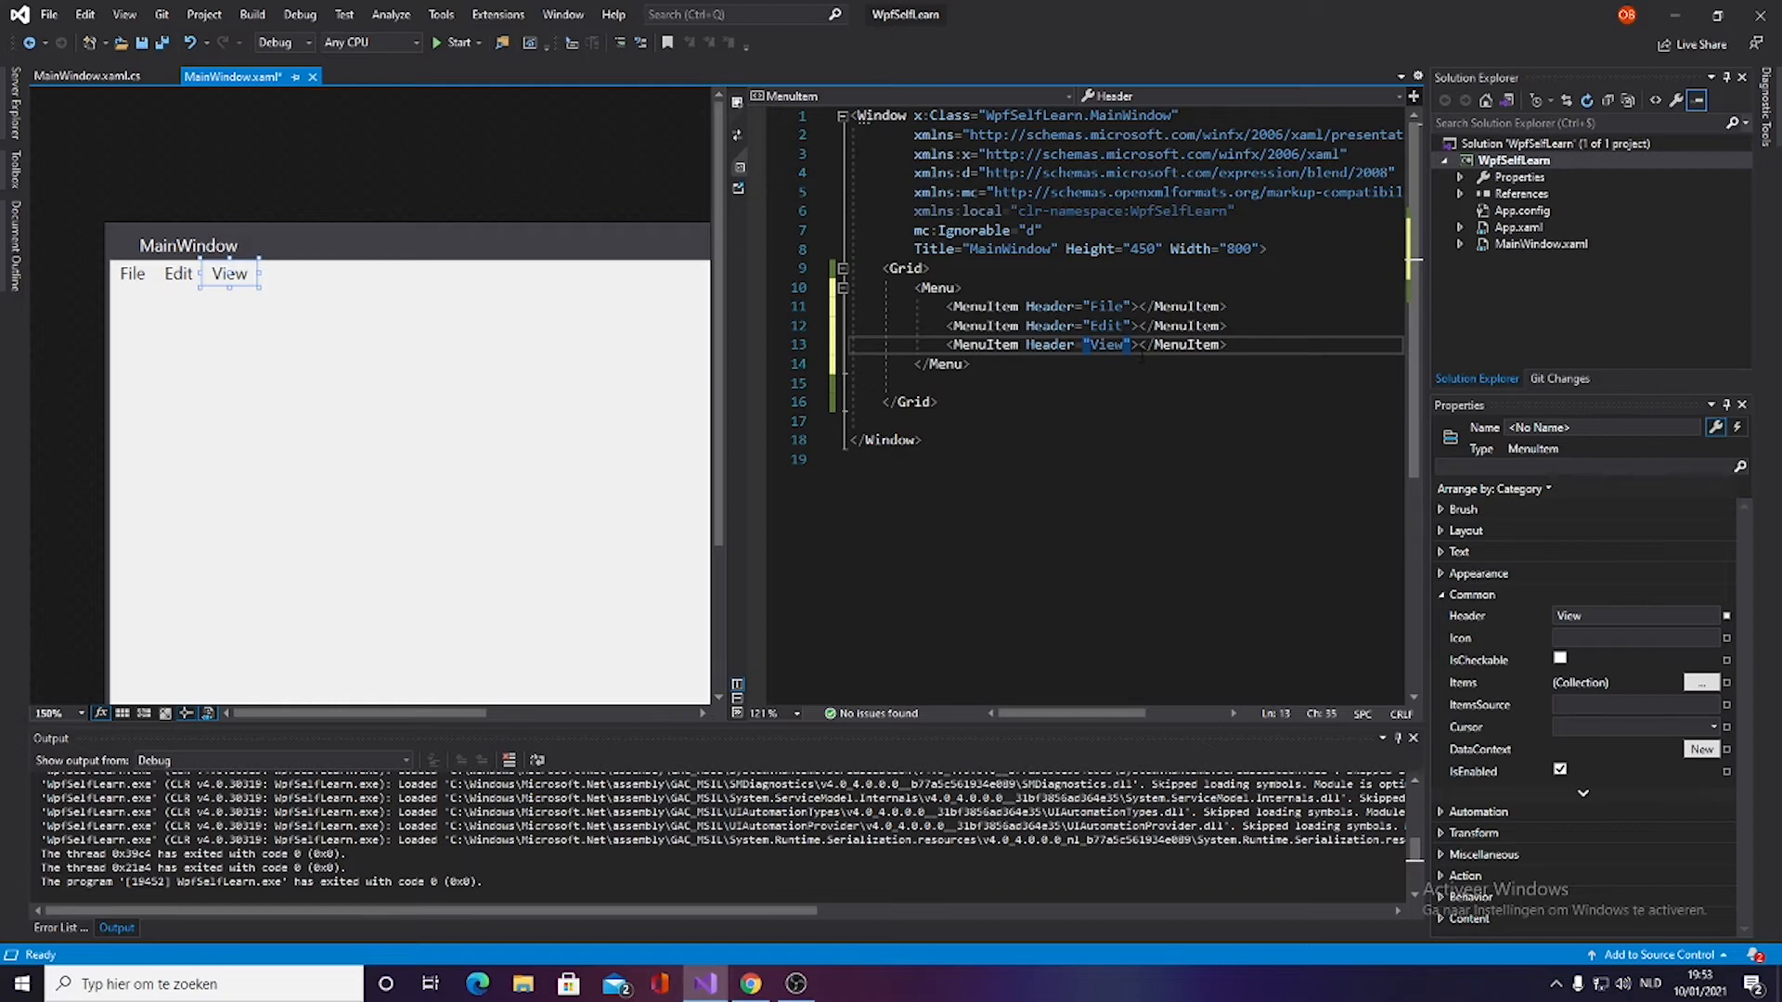
{"action": "mouse_move", "coordinate": [132, 274]}
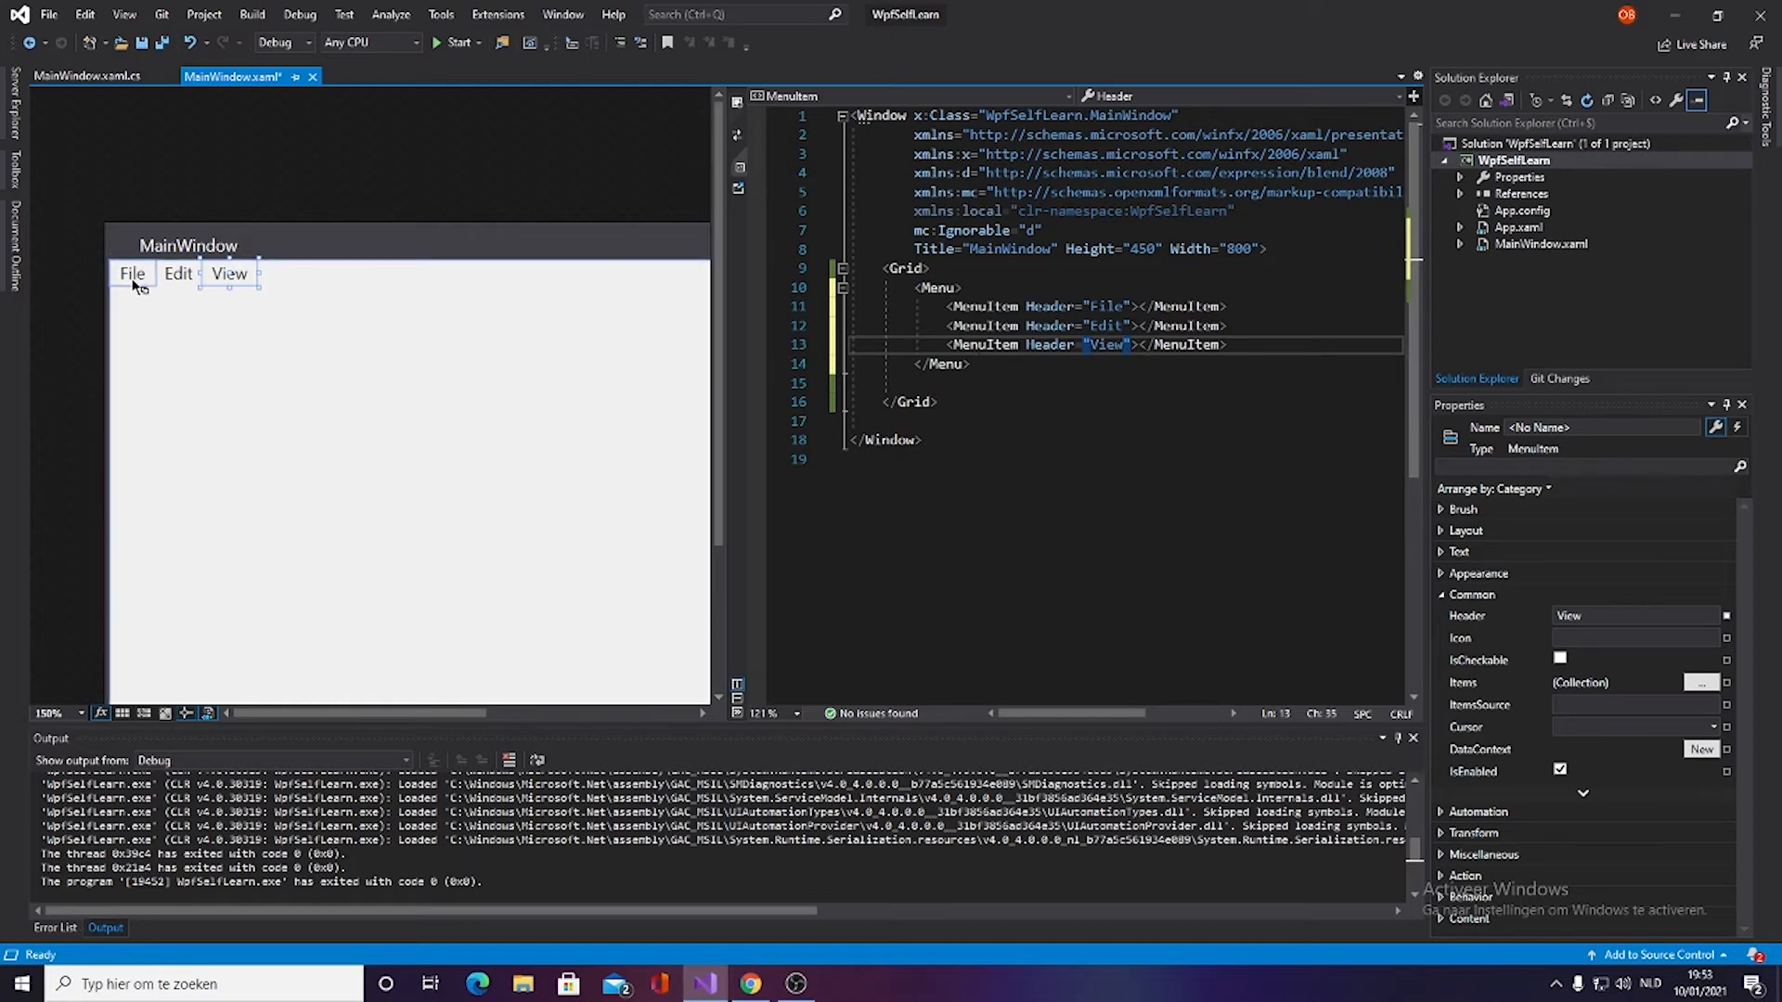
{"action": "mouse_move", "coordinate": [182, 345]}
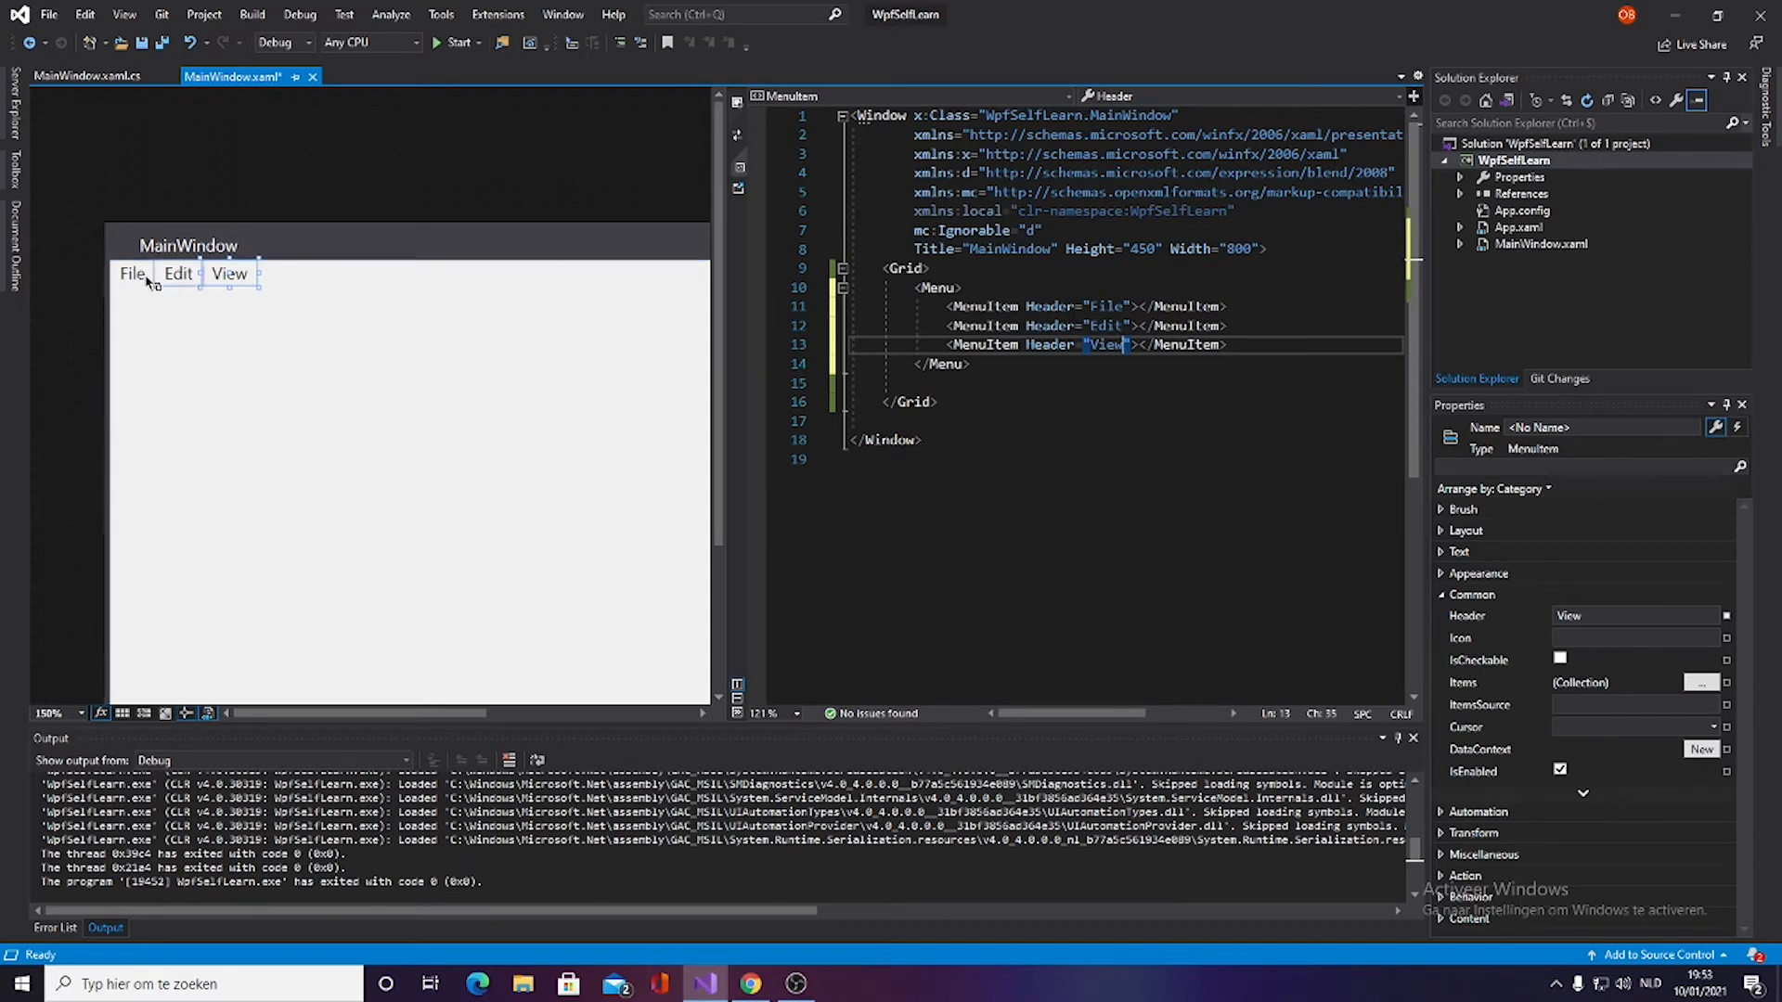
{"action": "mouse_move", "coordinate": [344, 551]}
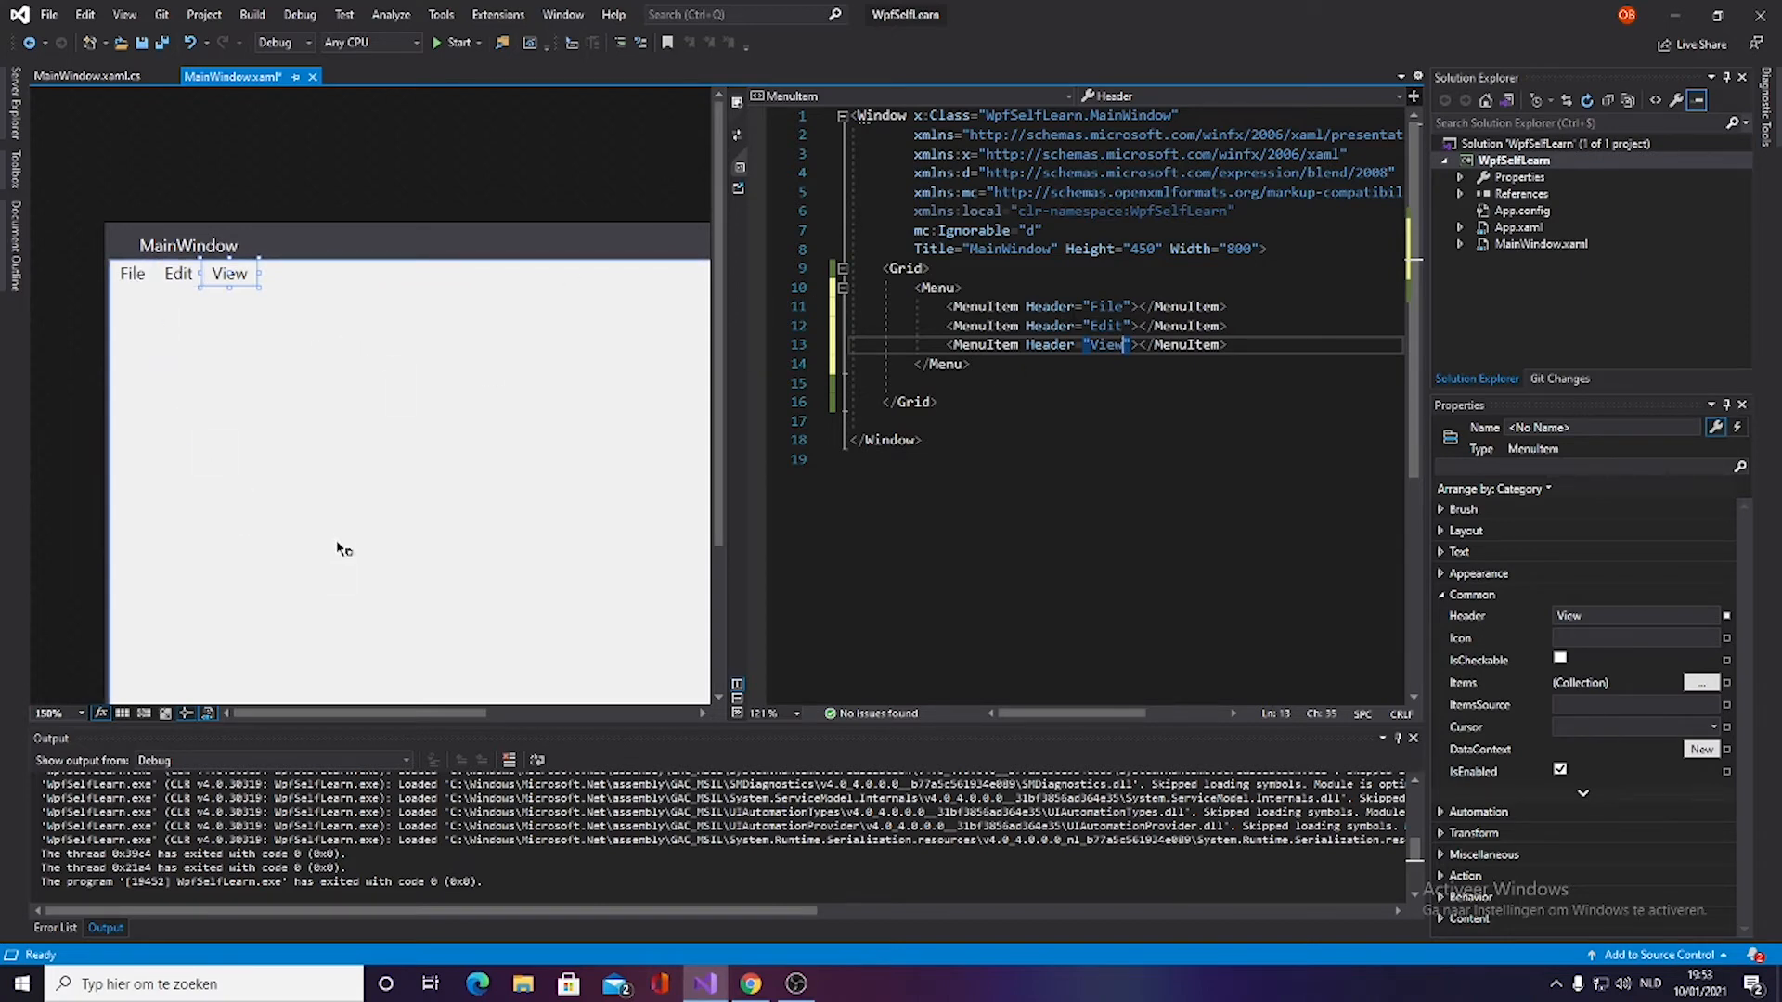
{"action": "left_click", "coordinate": [132, 273]}
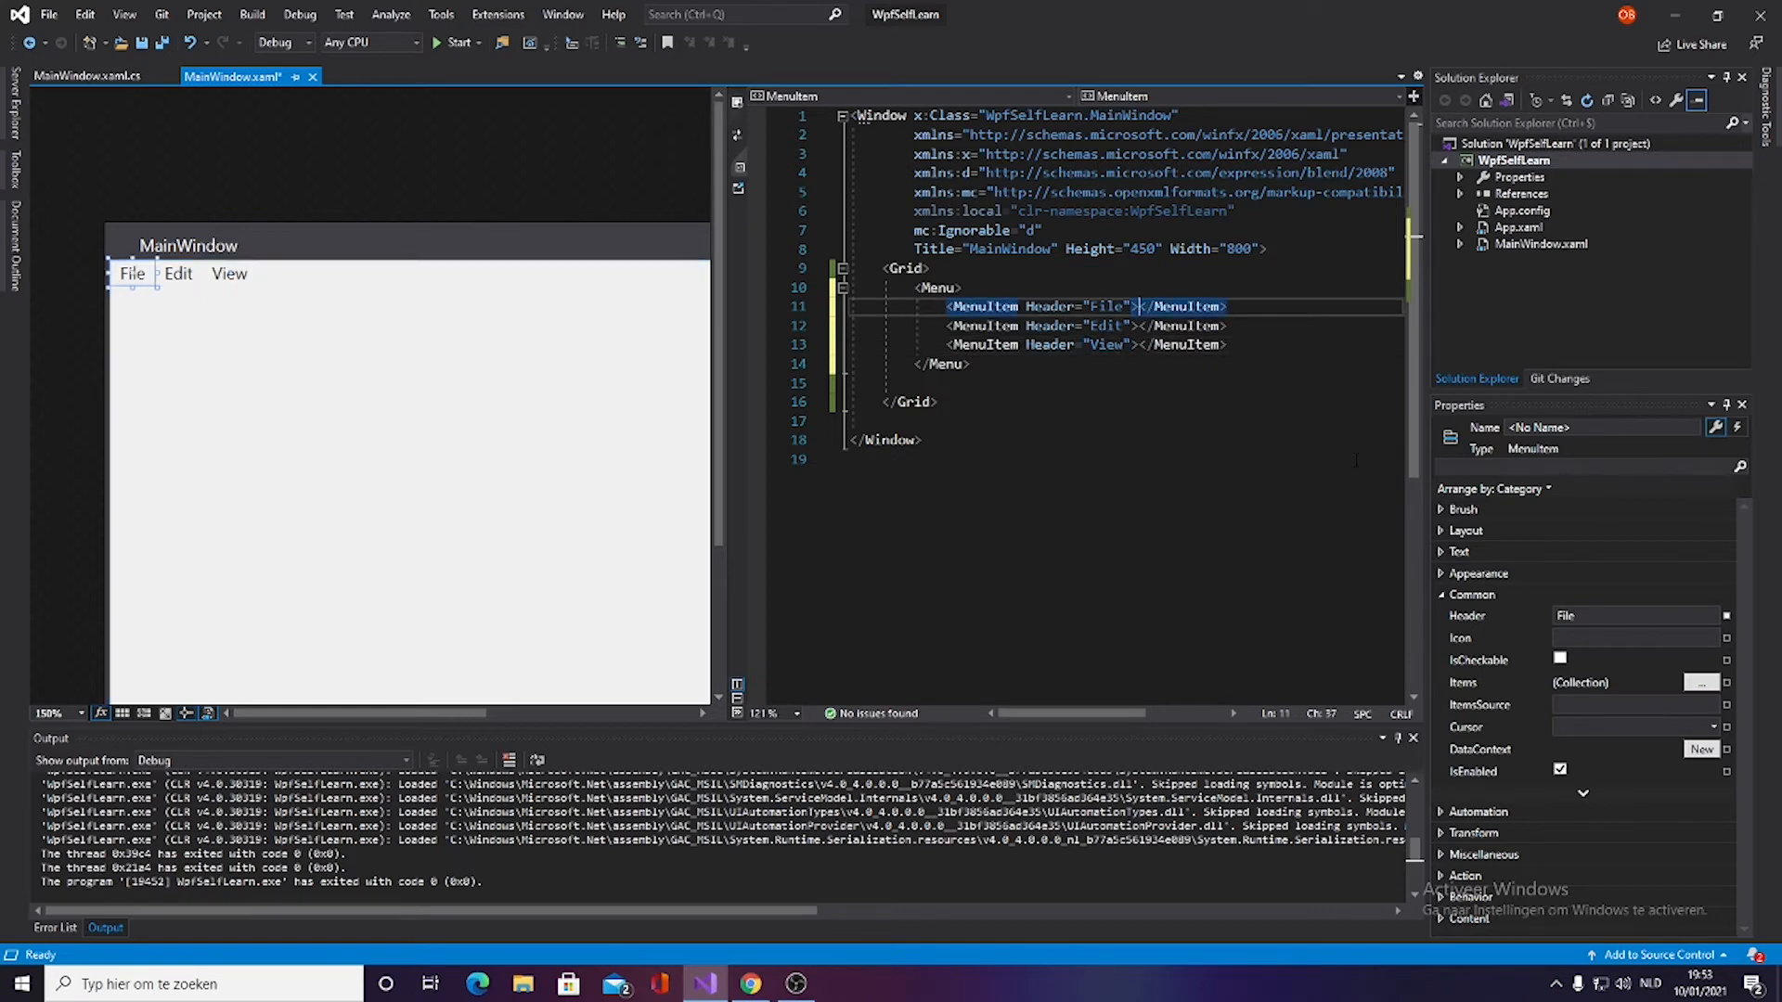
Step: Nest MenuItems headed New, Open and Save inside the File menu item
{"action": "key", "text": "enter"}
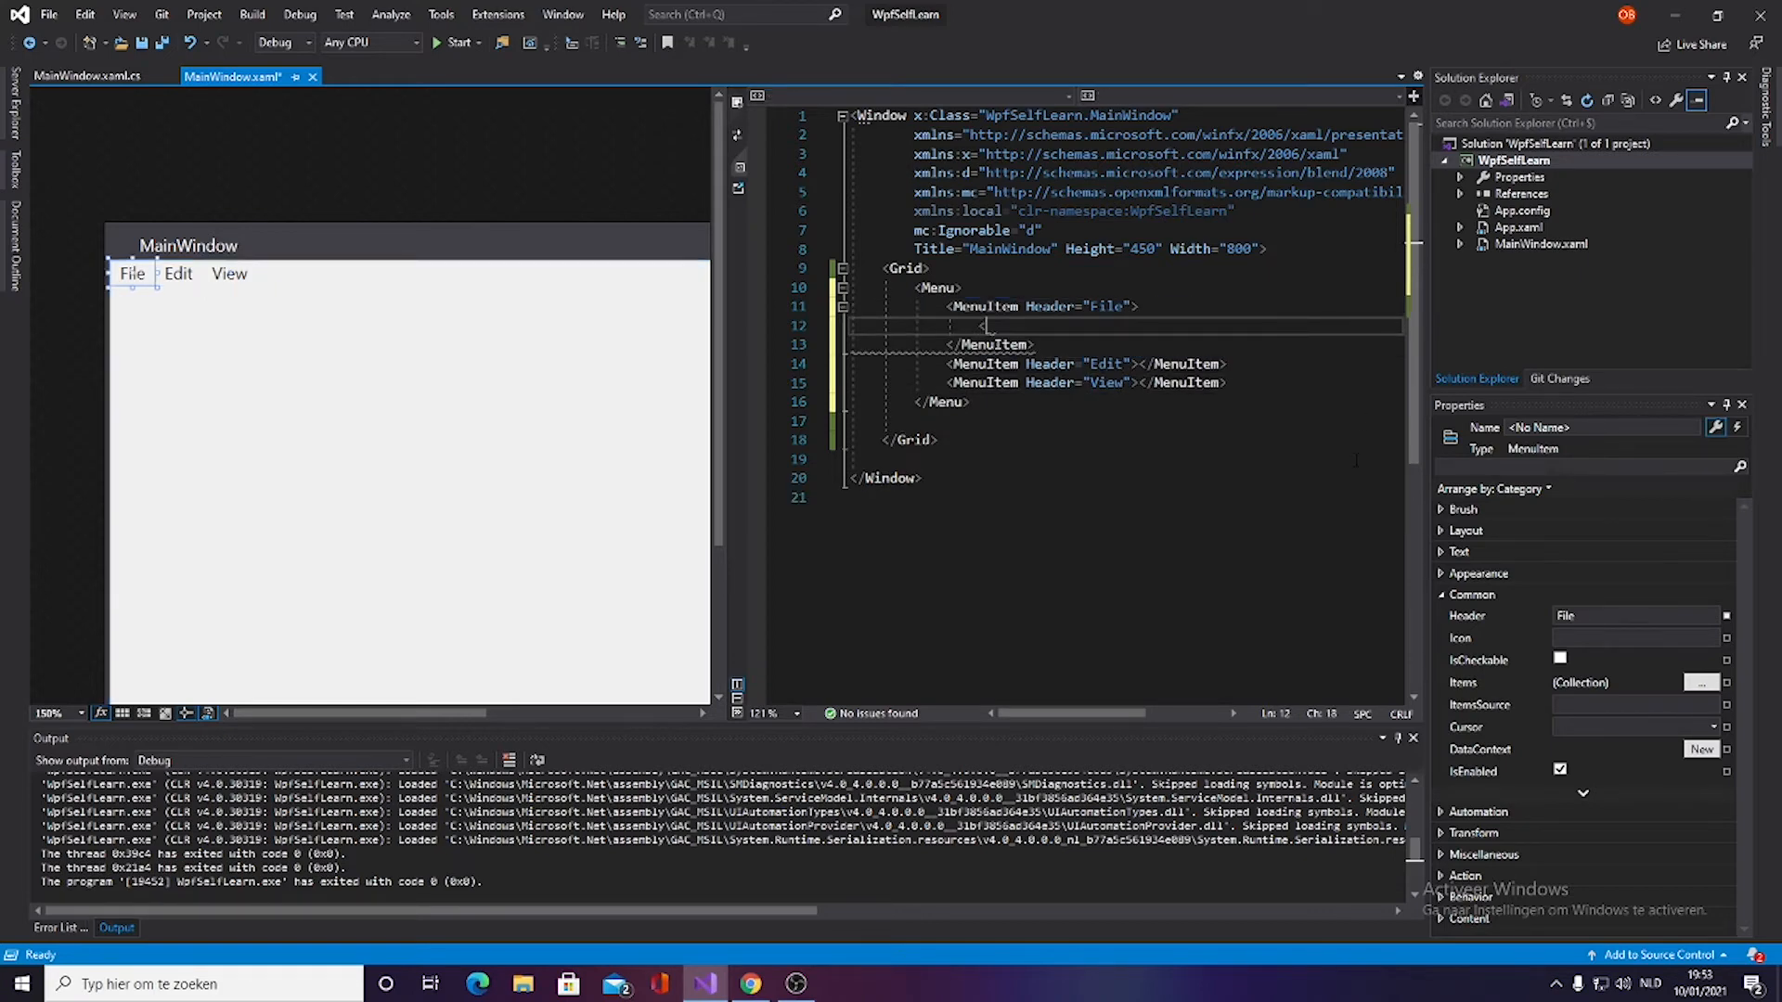
{"action": "type", "text": "<MenuItem Header=\"\"></MenuItem>"}
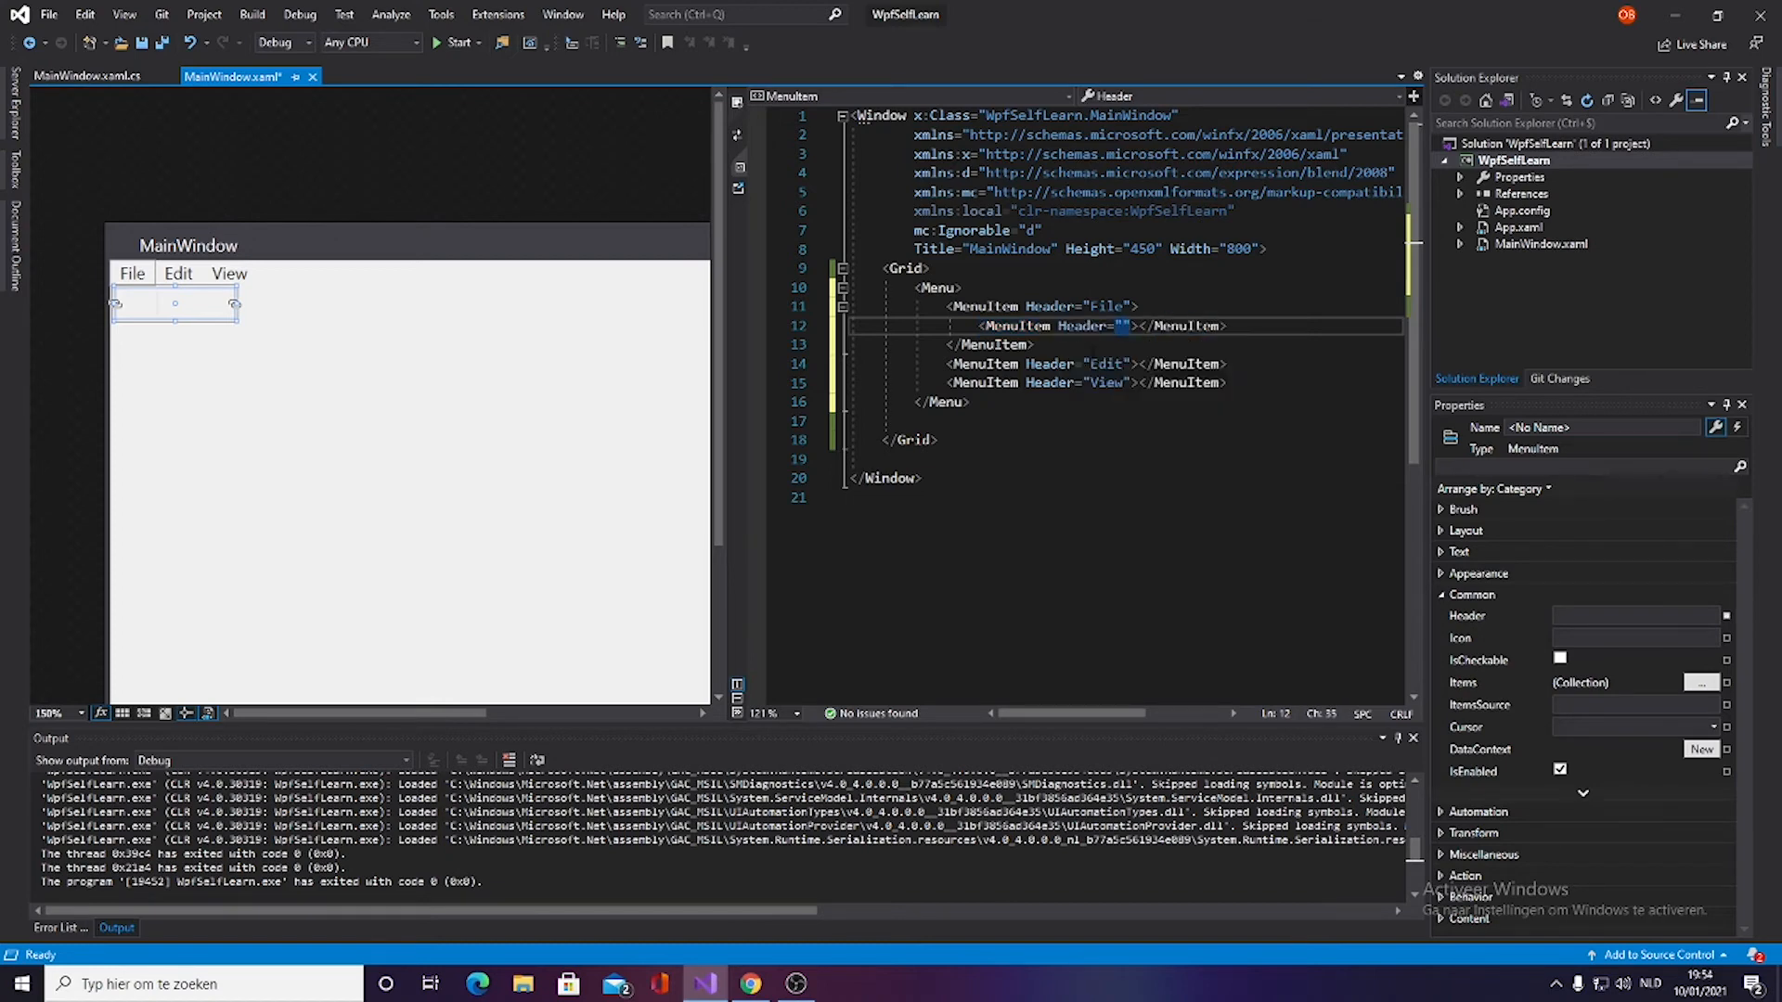
{"action": "type", "text": "new"}
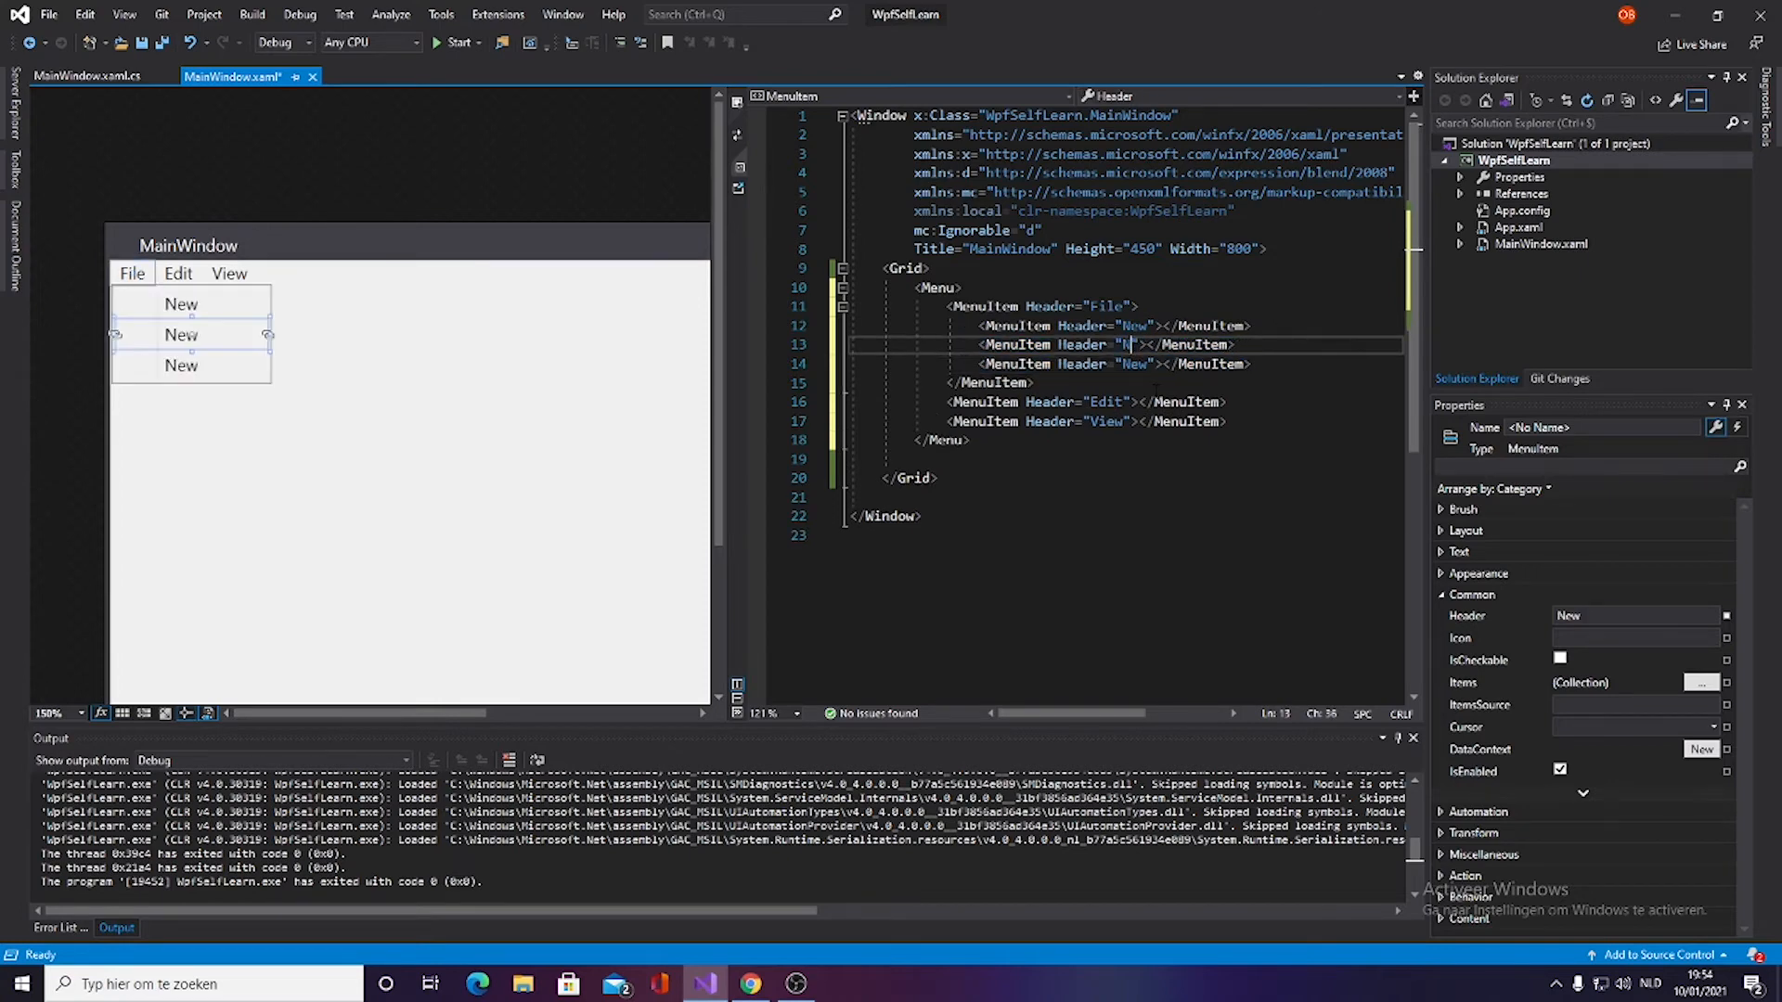
{"action": "type", "text": "Open"}
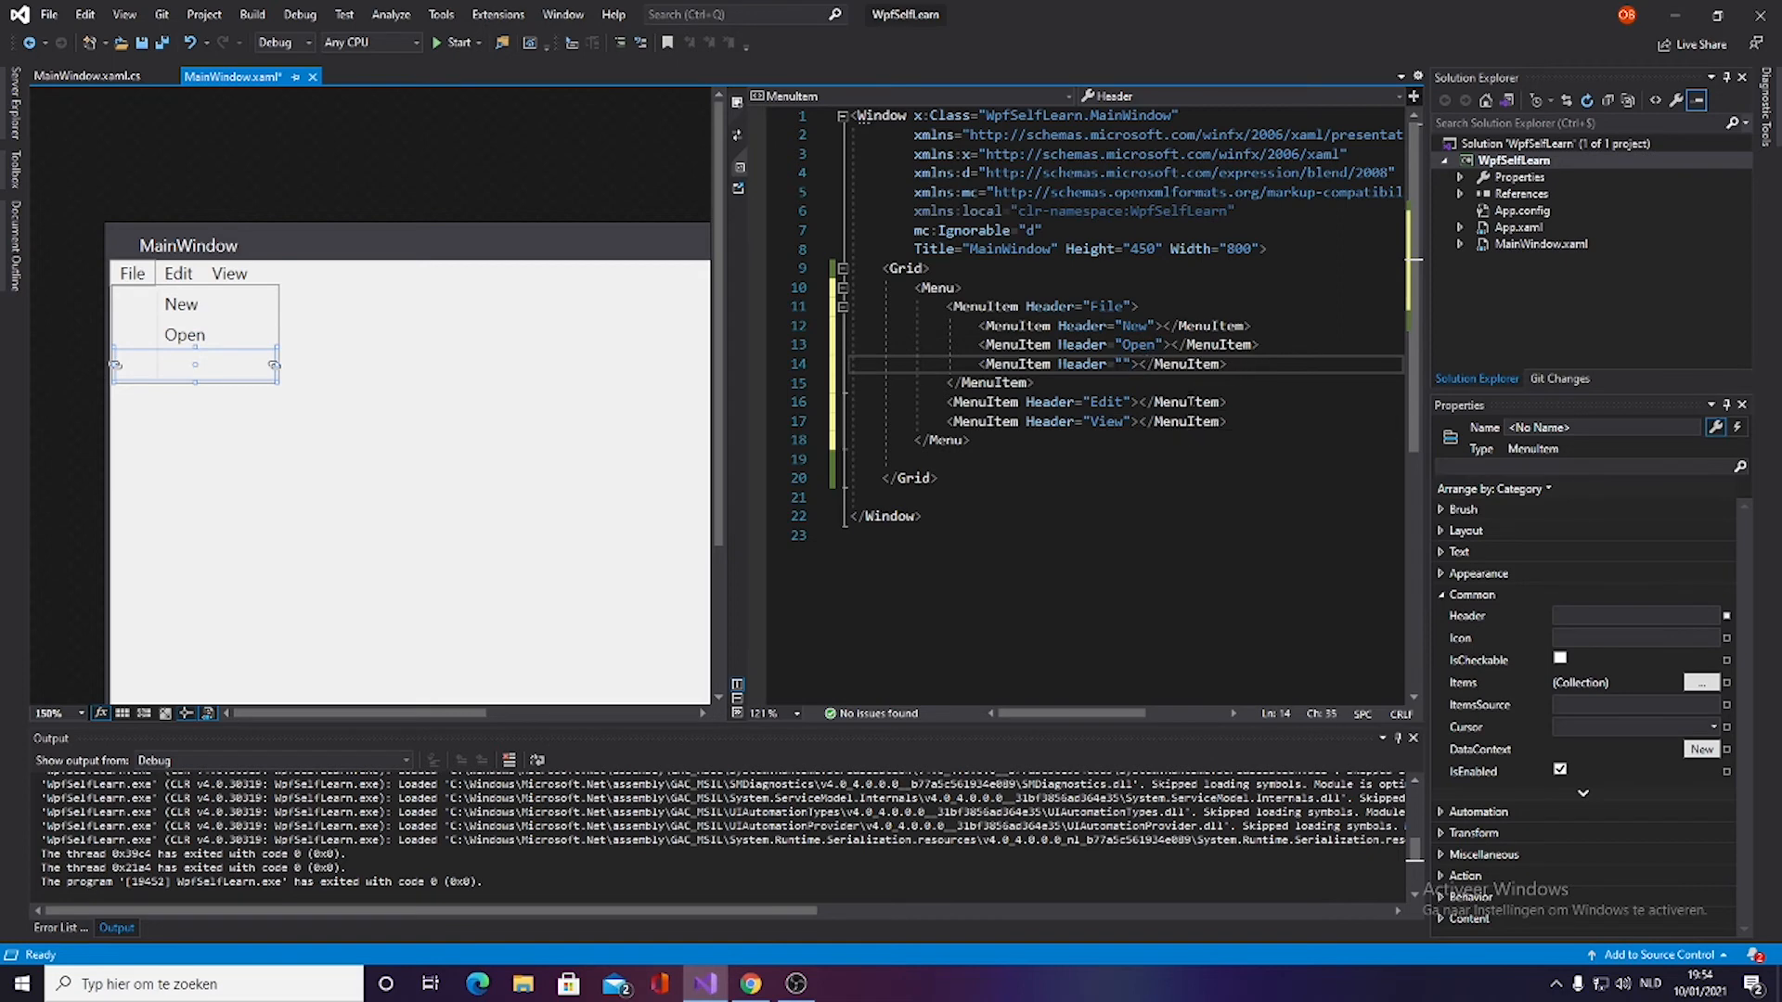
{"action": "type", "text": "Save"}
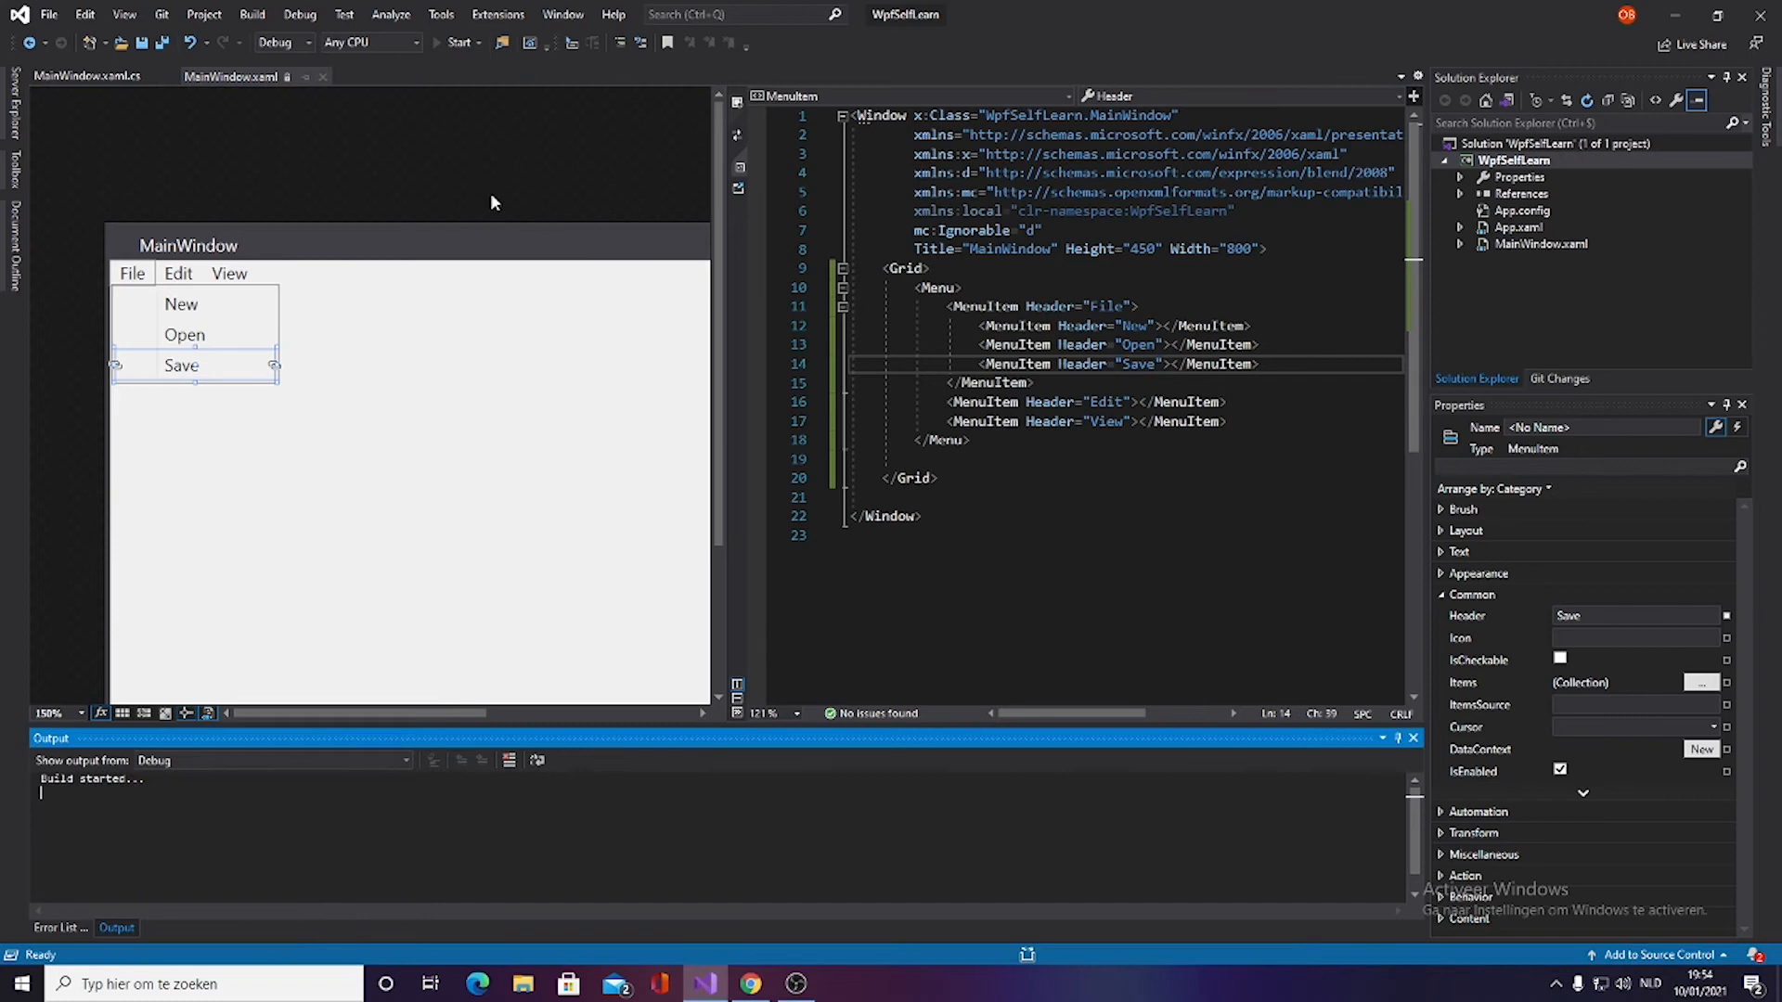
{"action": "left_click", "coordinate": [455, 42]}
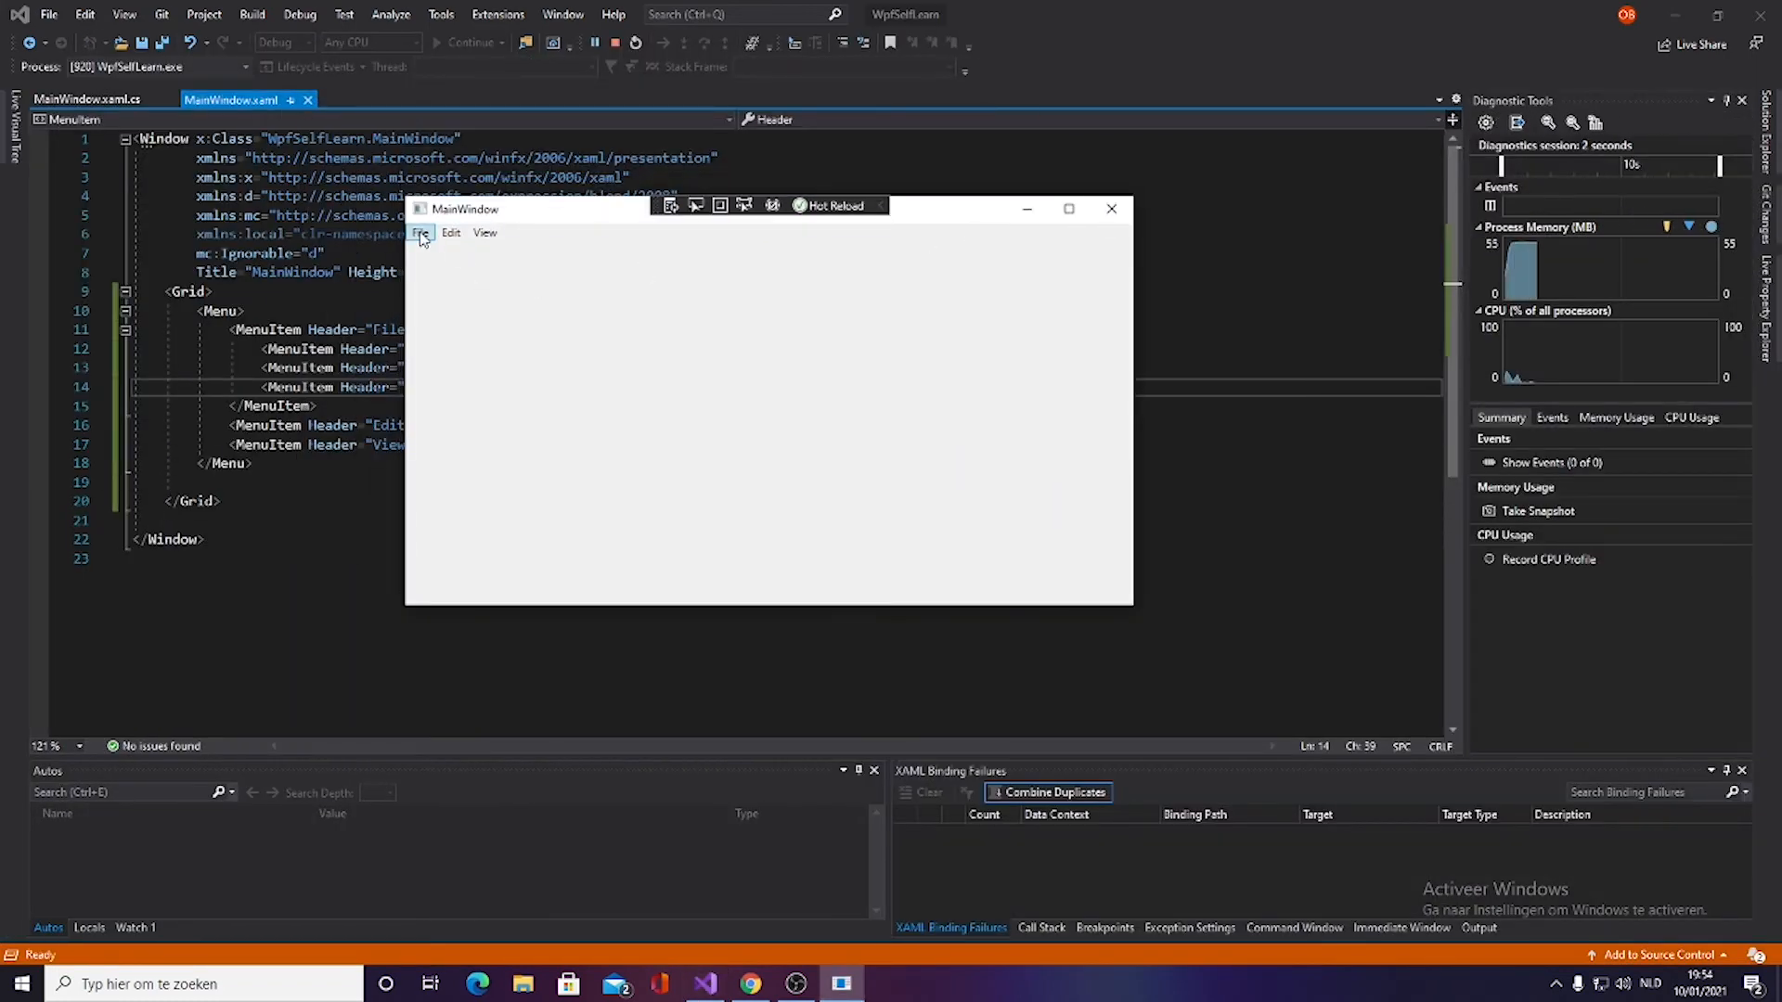
{"action": "left_click", "coordinate": [423, 232]}
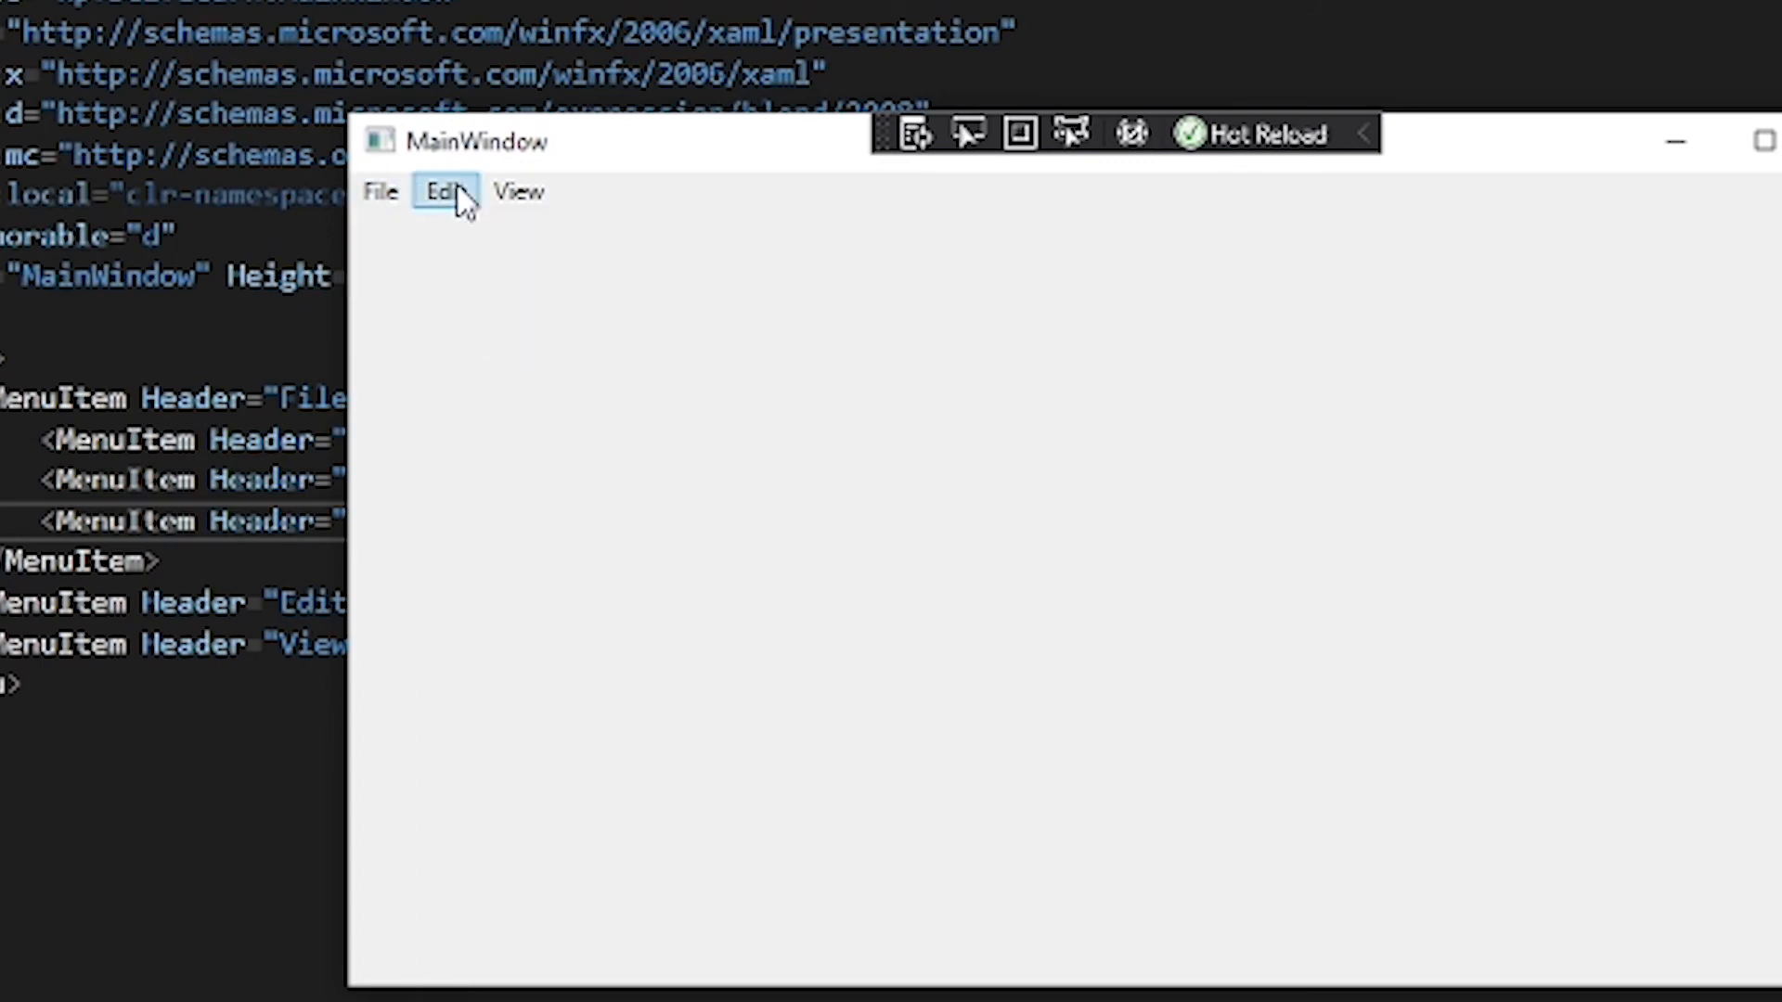
{"action": "mouse_move", "coordinate": [477, 211]}
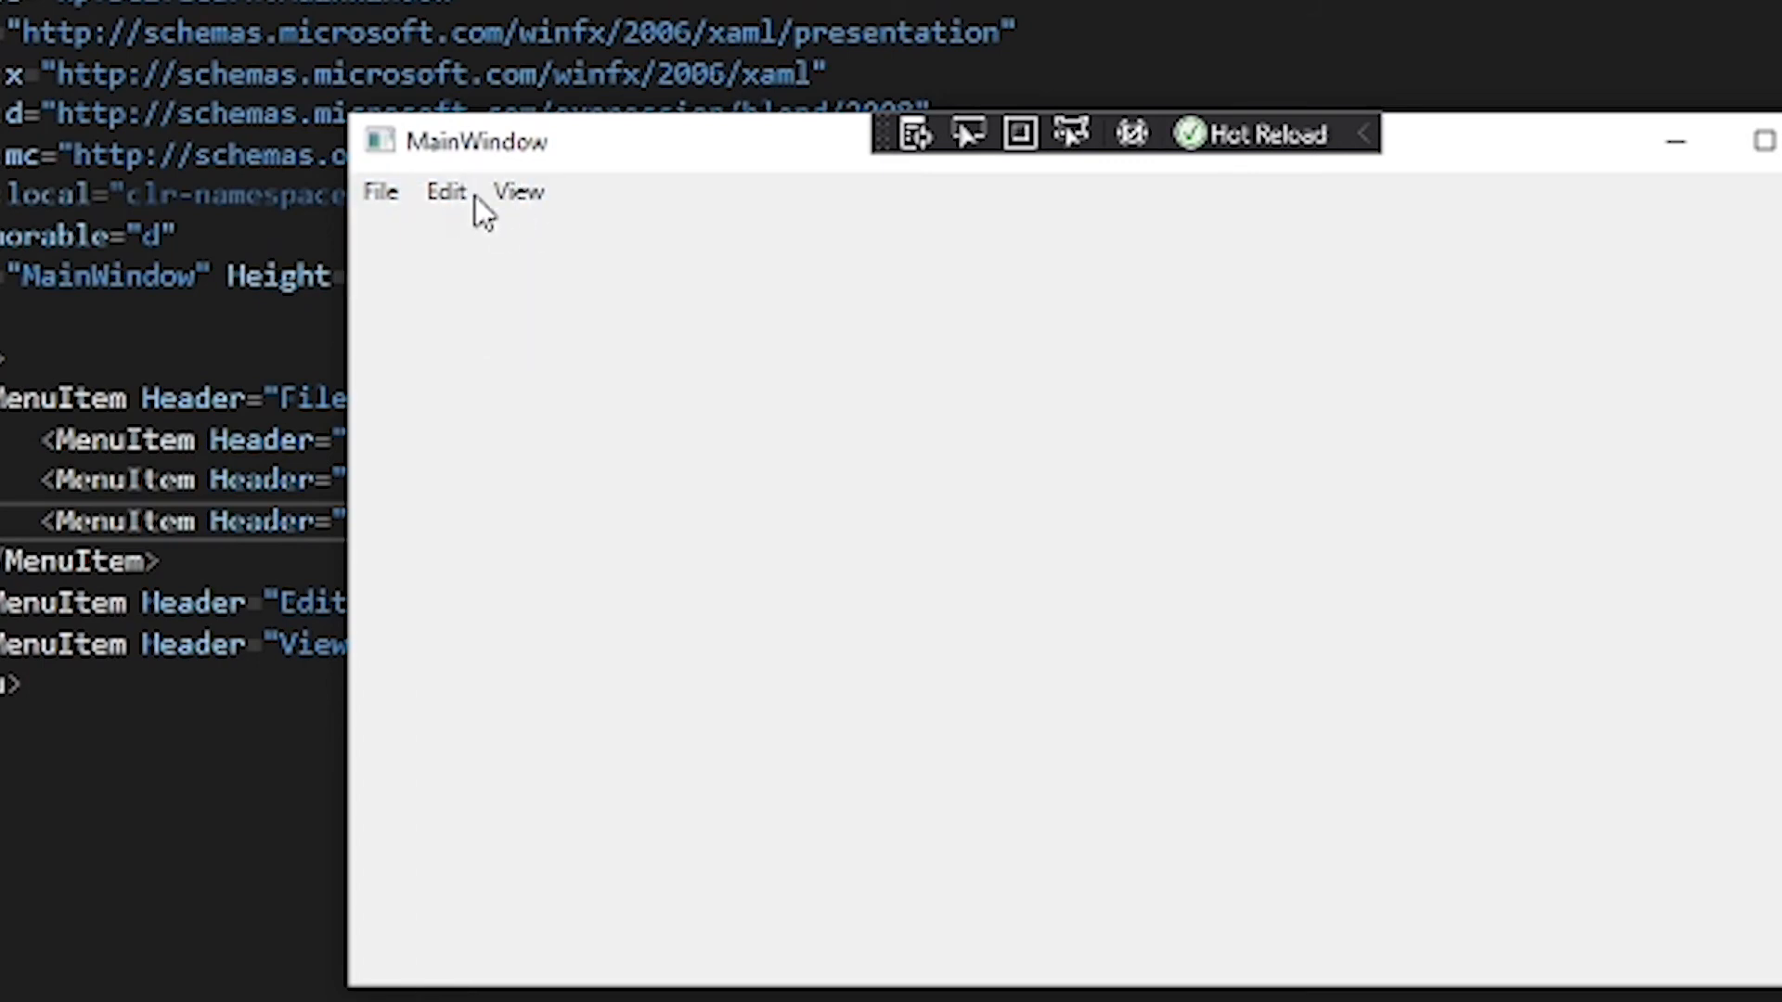
{"action": "left_click", "coordinate": [446, 191]}
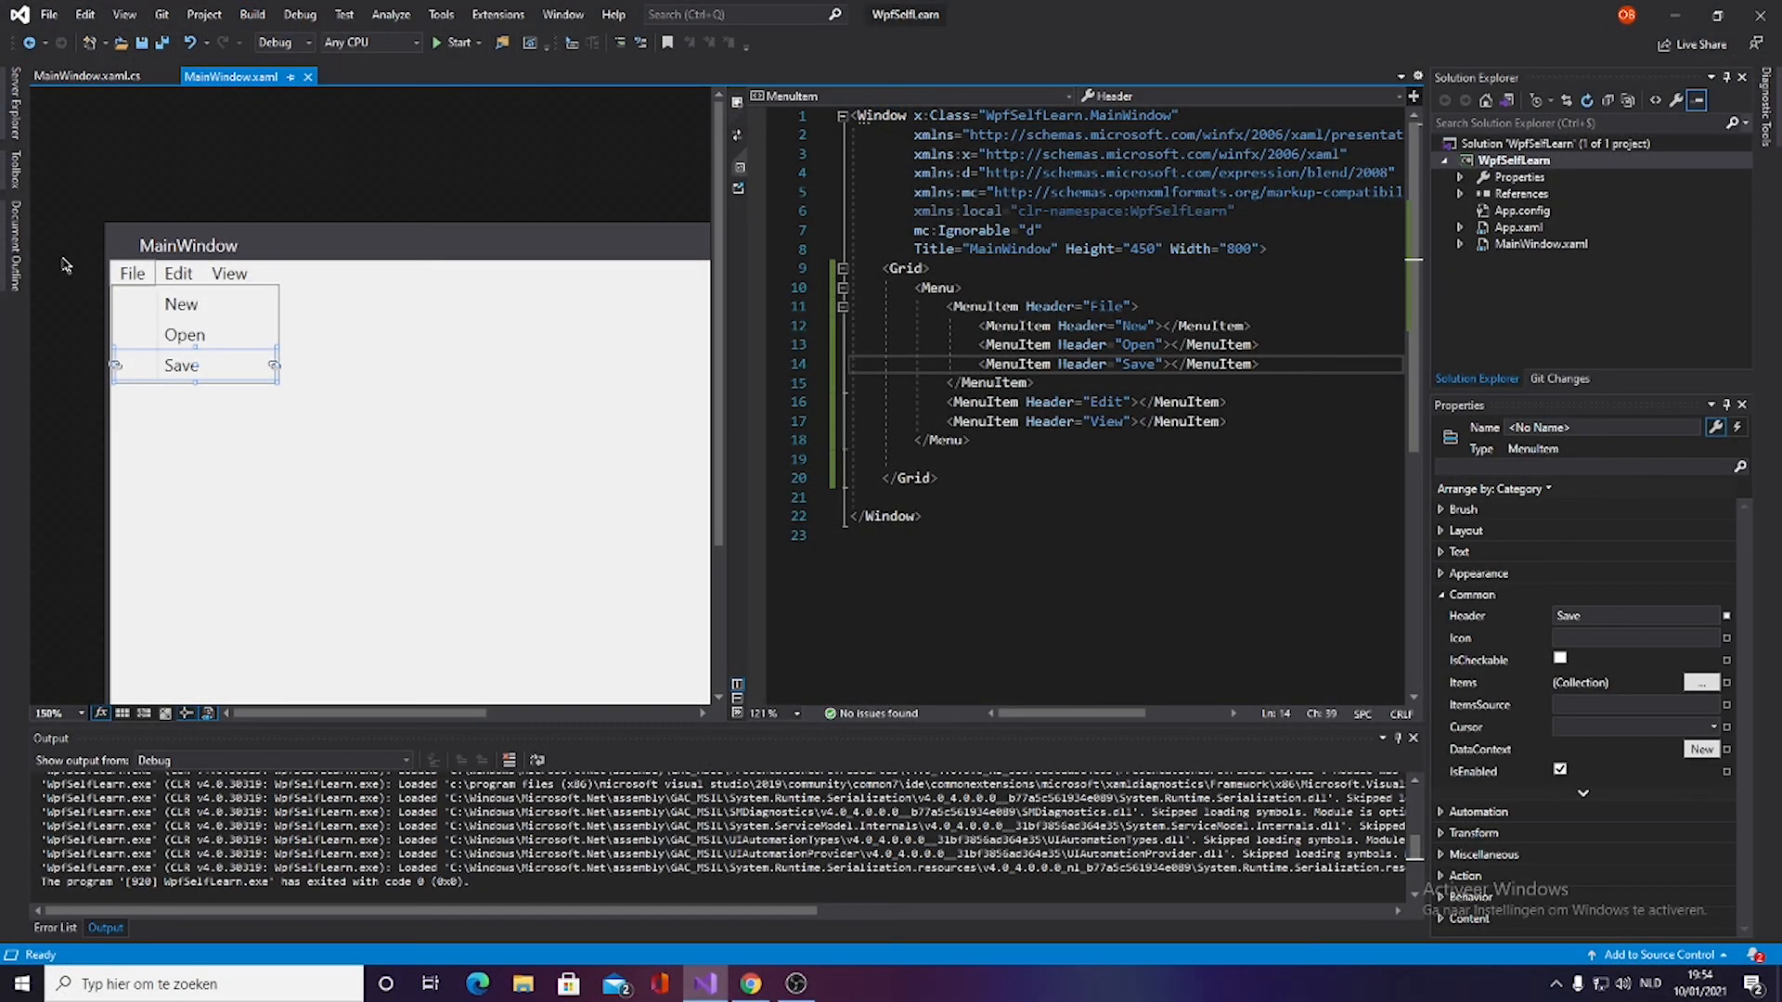
{"action": "mouse_move", "coordinate": [80, 314]}
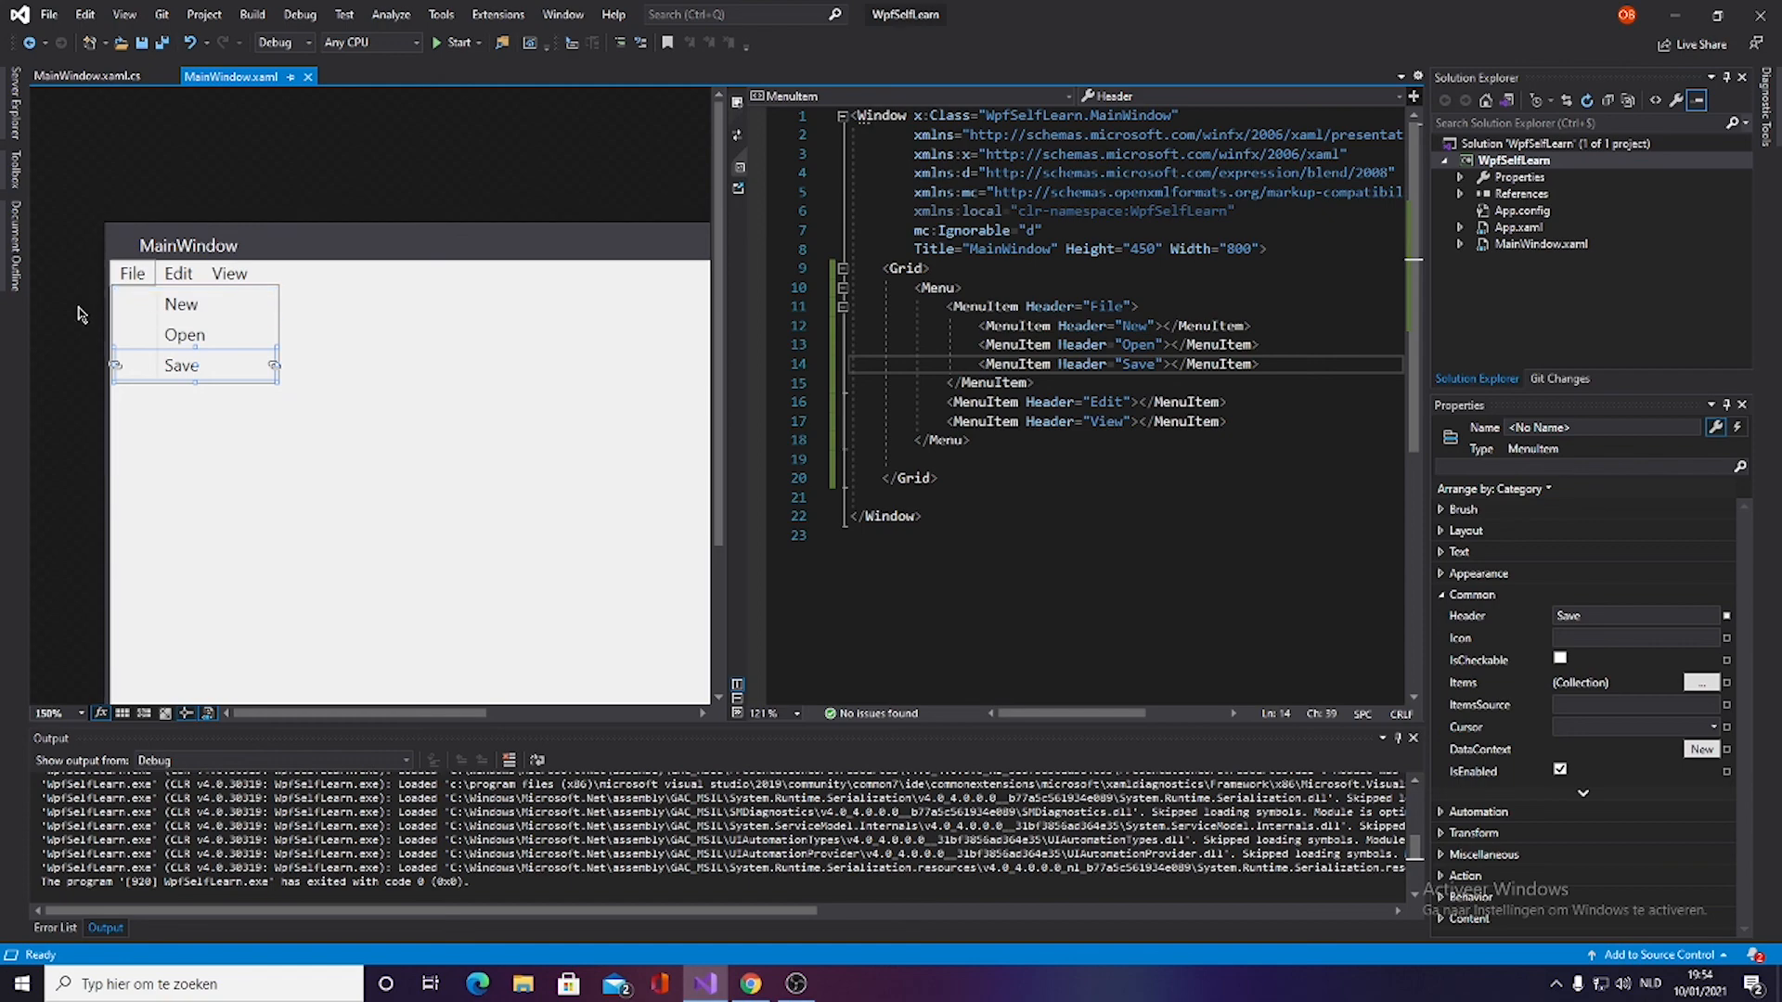